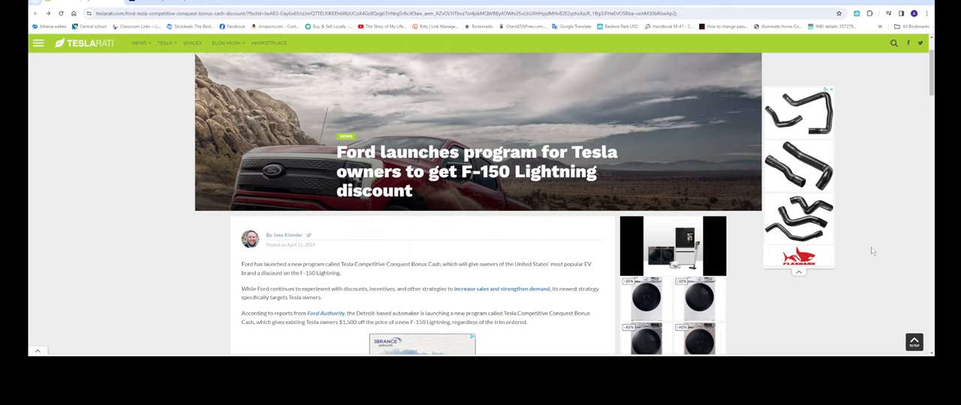
mouse_move(461, 211)
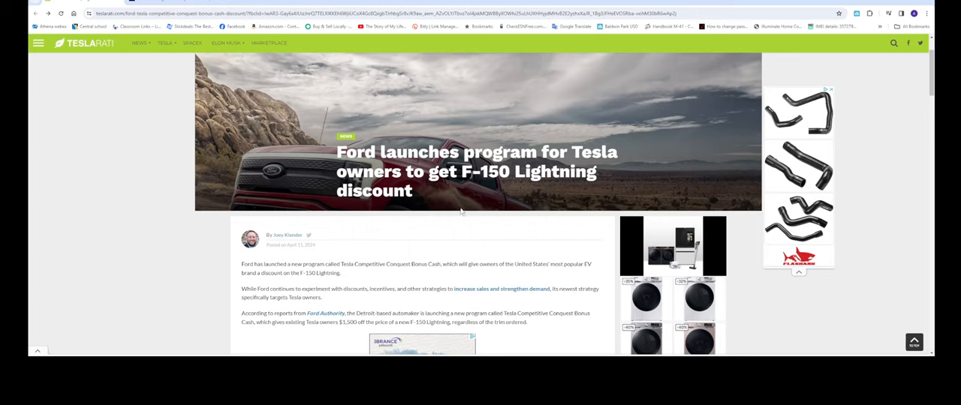
mouse_move(476, 232)
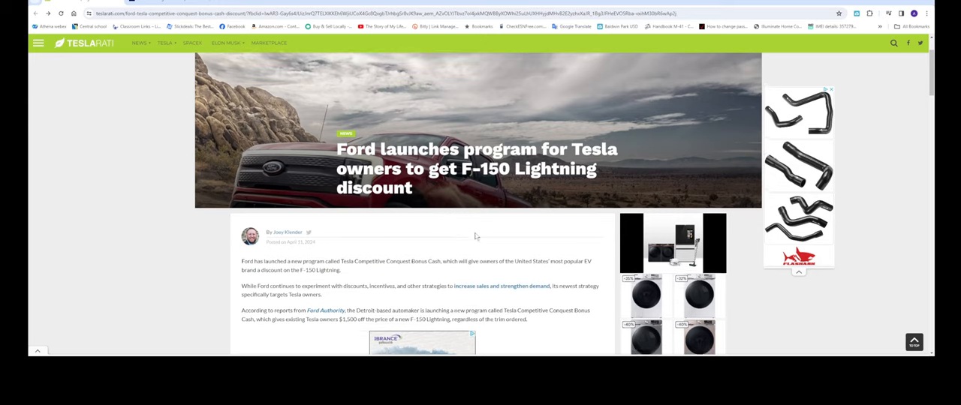
Step: Scroll the Teslarati F-150 Lightning discount article past its opening paragraphs and ad
scroll("down", 3)
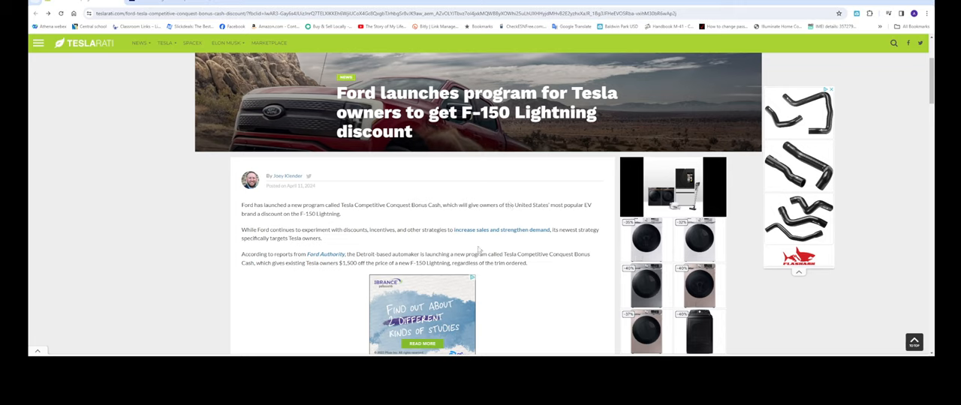
mouse_move(335, 223)
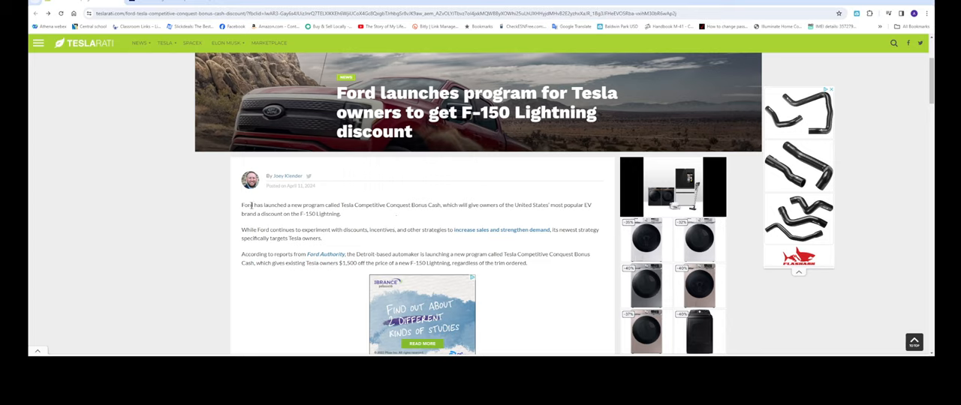
mouse_move(386, 220)
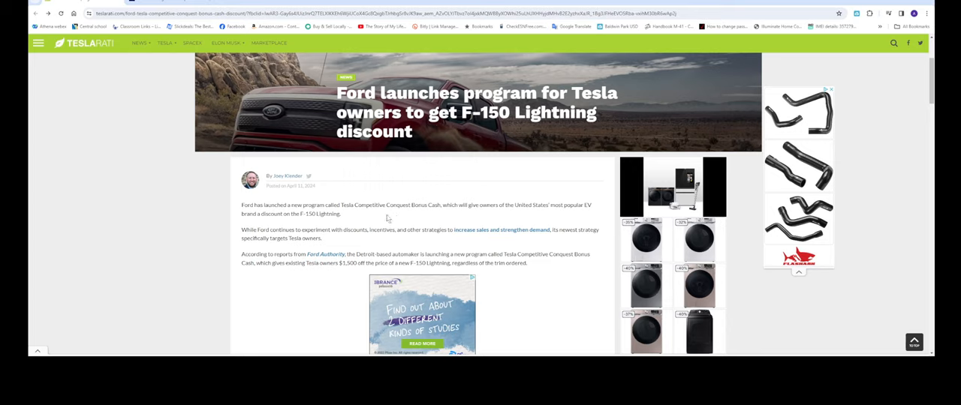
mouse_move(436, 219)
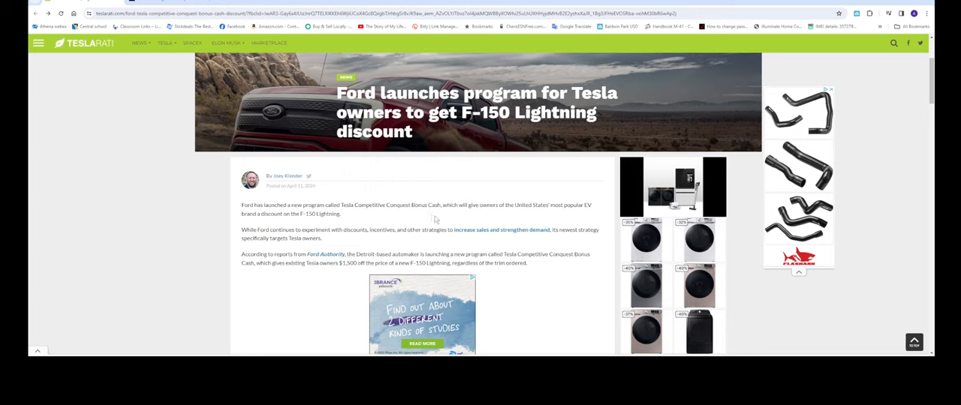
mouse_move(555, 222)
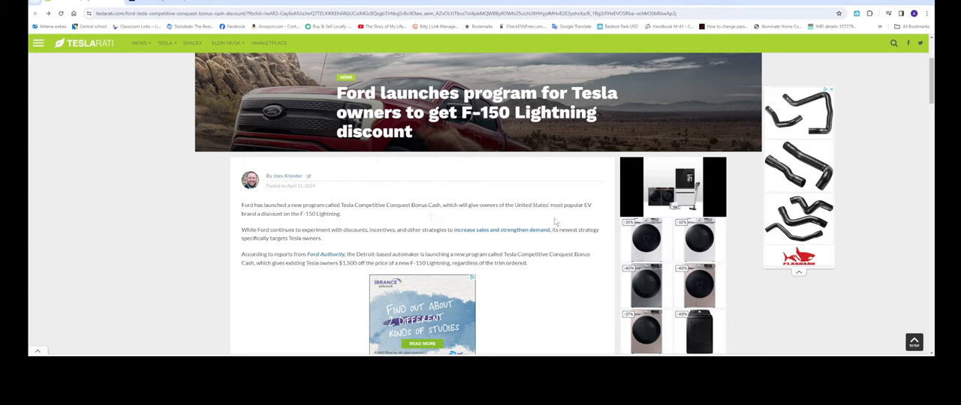
mouse_move(265, 230)
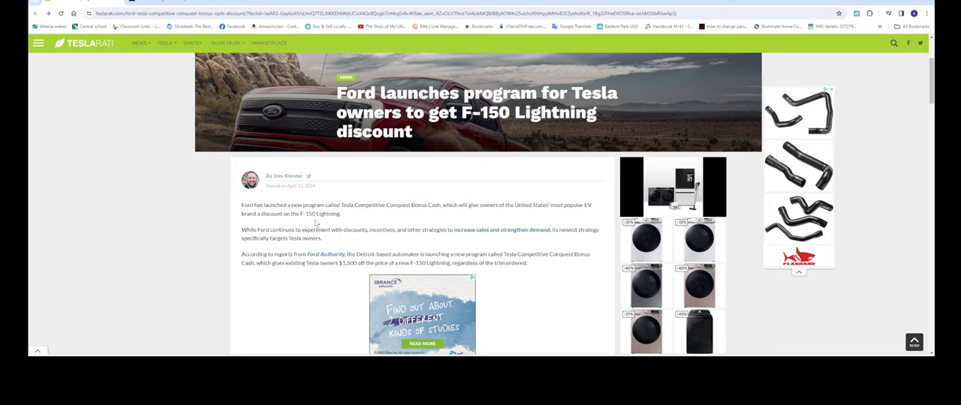
scroll("down", 3)
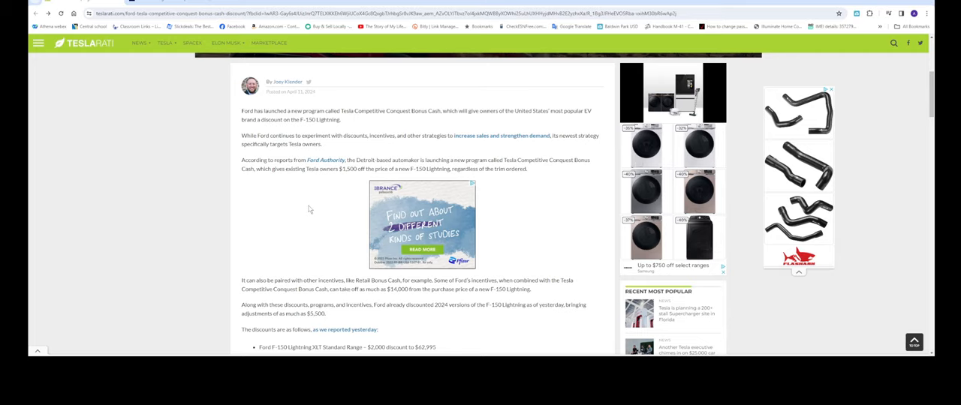
Step: Scroll to the bulleted Lightning trim discounts and the unchanged Pro and Platinum prices
scroll("down", 3)
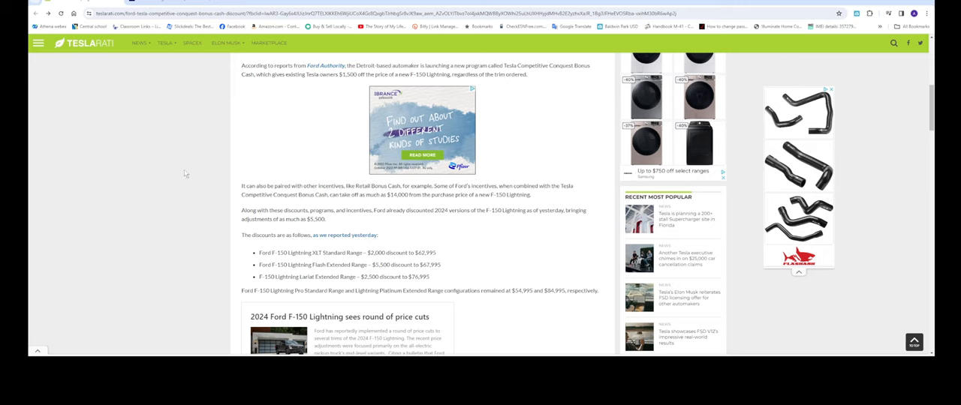
mouse_move(461, 256)
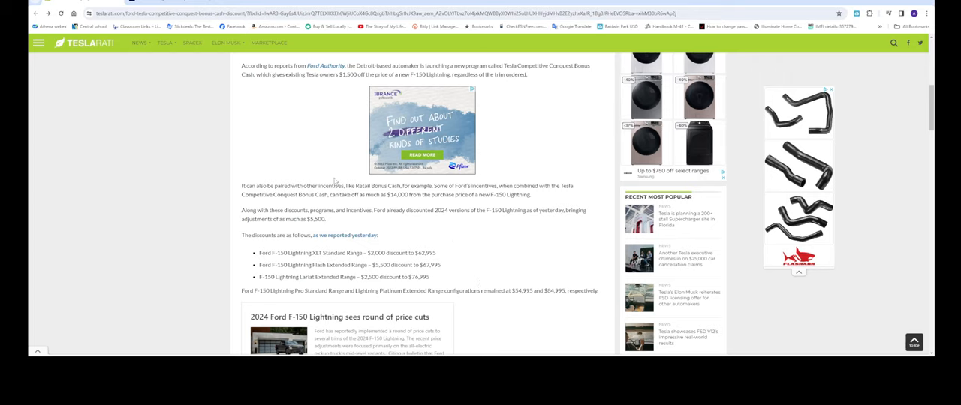
mouse_move(530, 232)
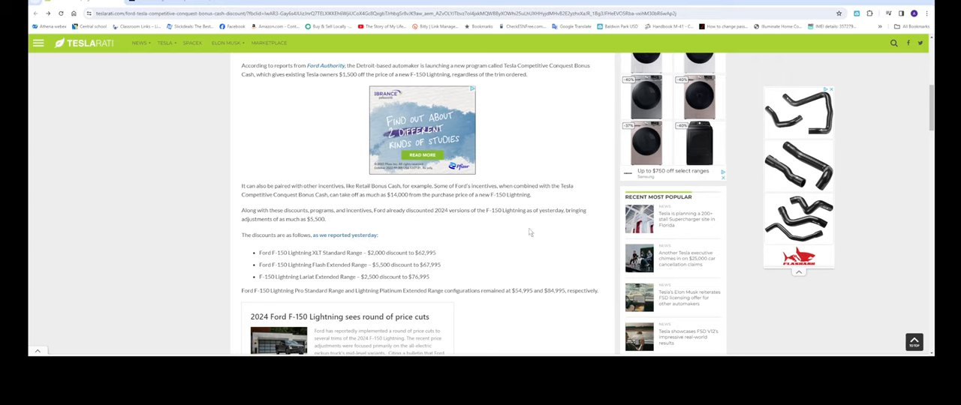
mouse_move(452, 224)
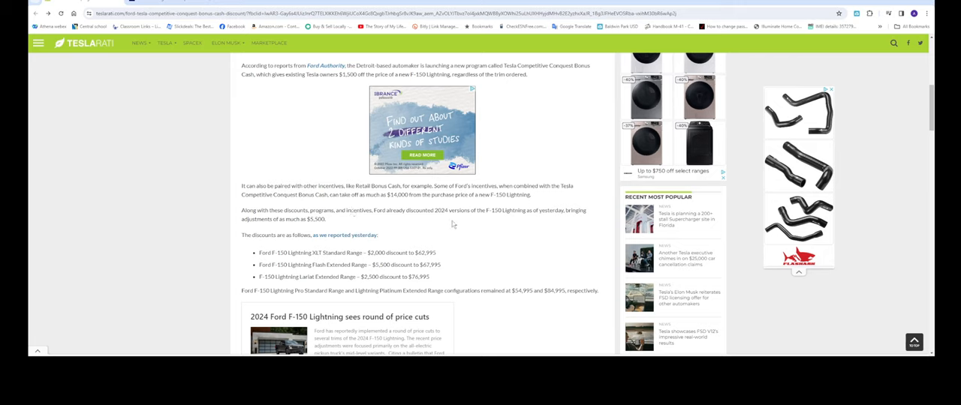
mouse_move(529, 230)
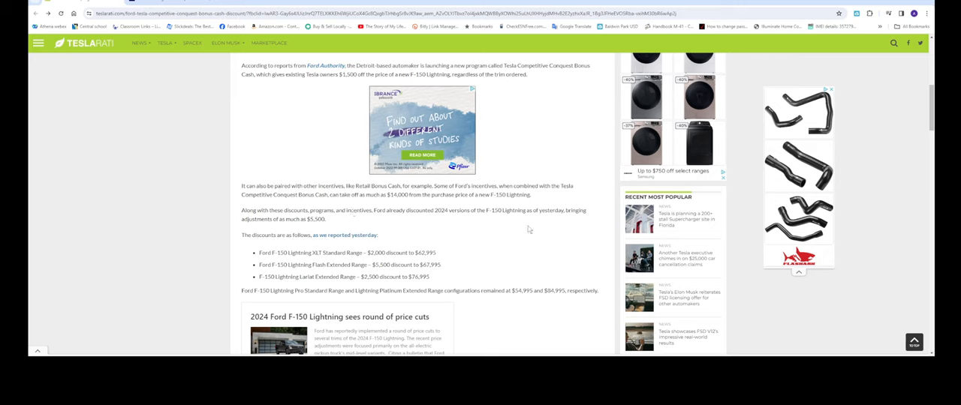
mouse_move(223, 224)
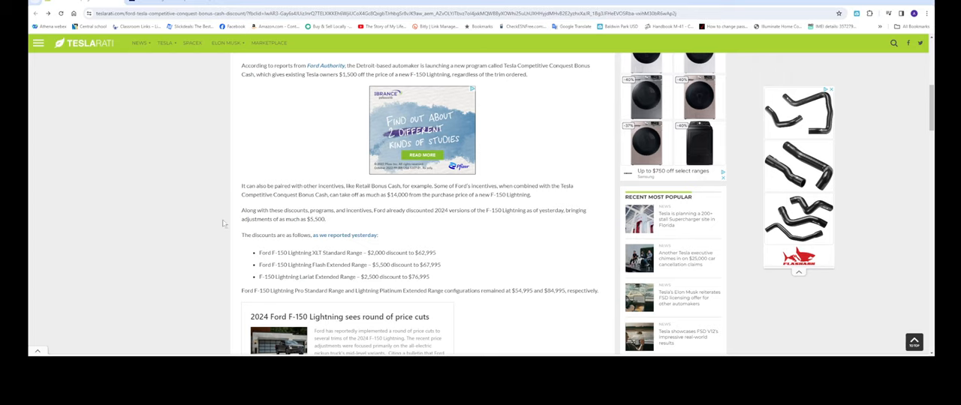
mouse_move(431, 246)
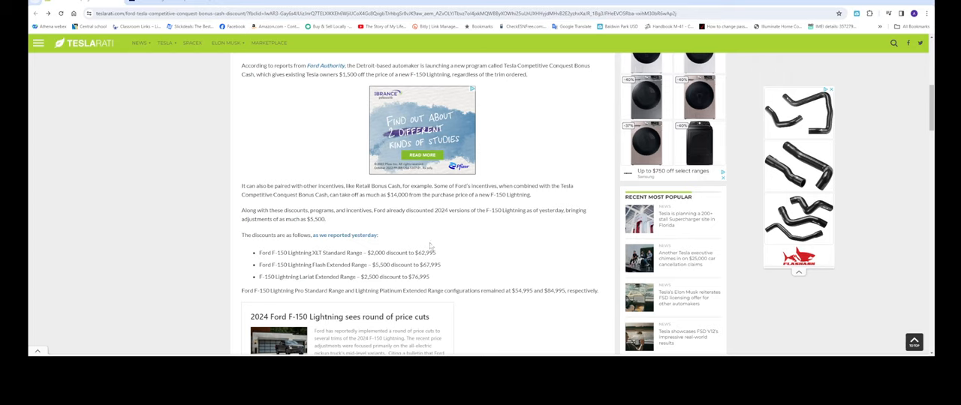
scroll("down", 3)
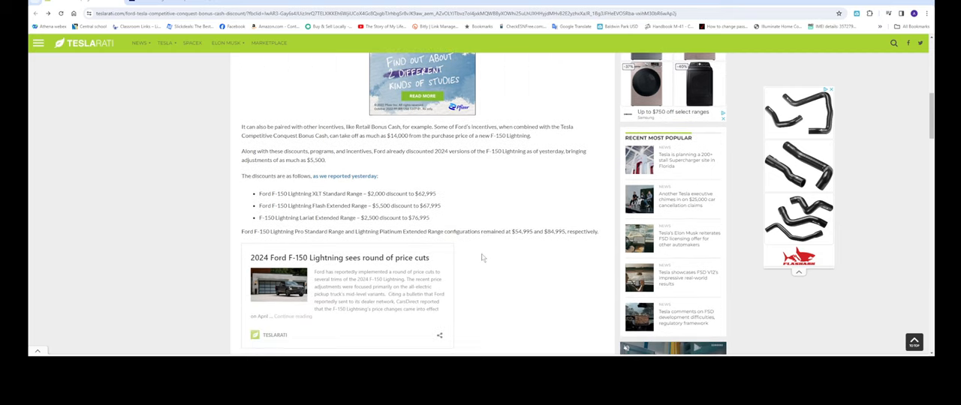
mouse_move(364, 231)
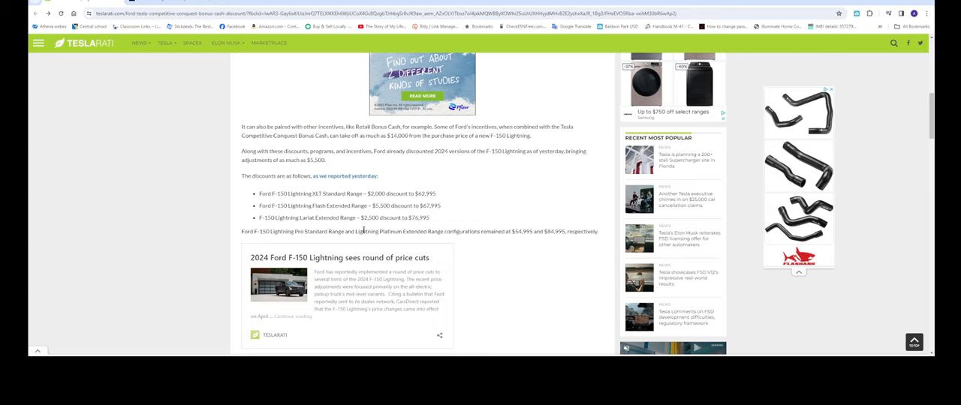
mouse_move(248, 199)
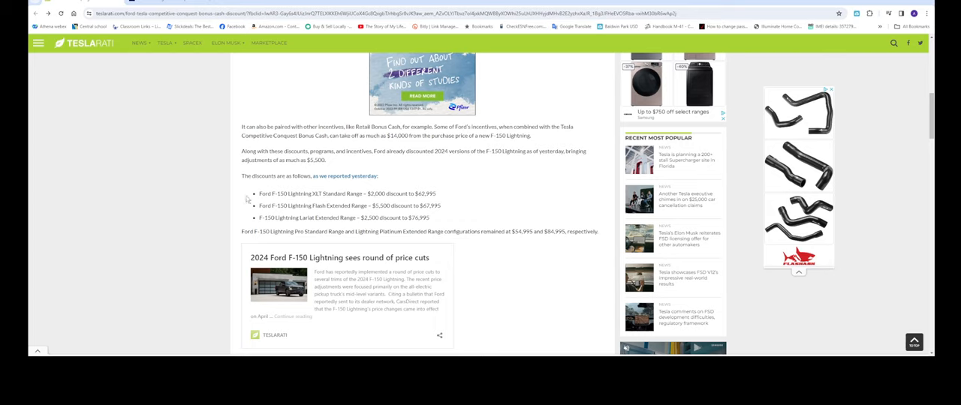
mouse_move(321, 206)
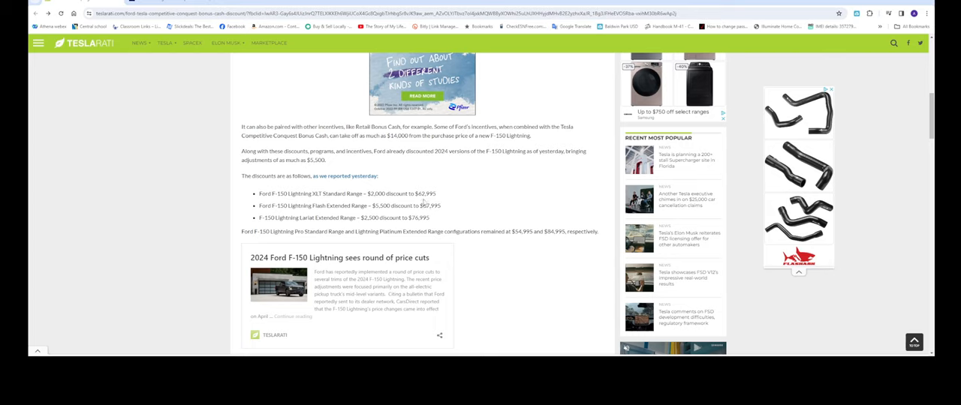
mouse_move(422, 204)
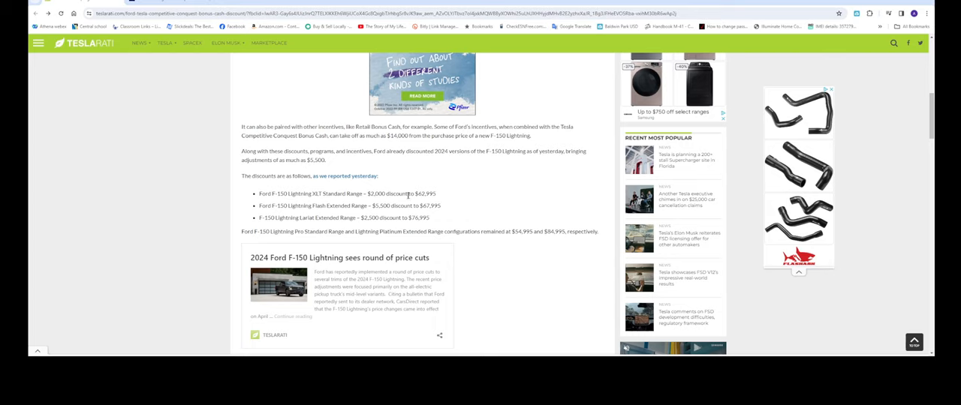
mouse_move(385, 216)
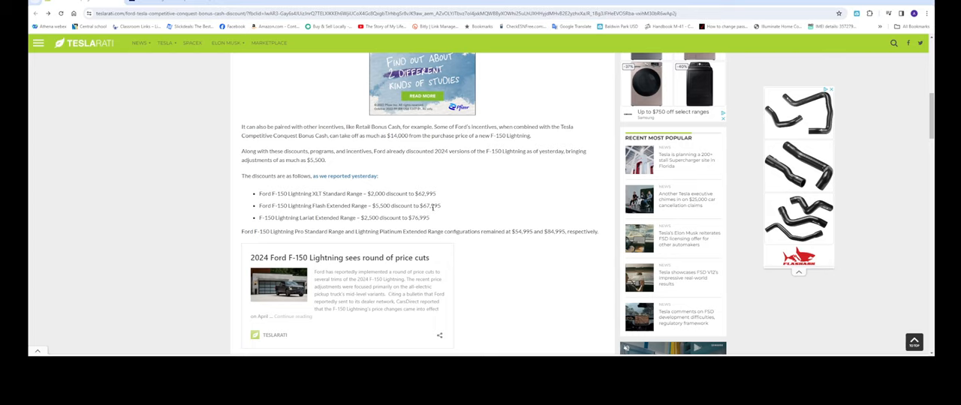
mouse_move(436, 212)
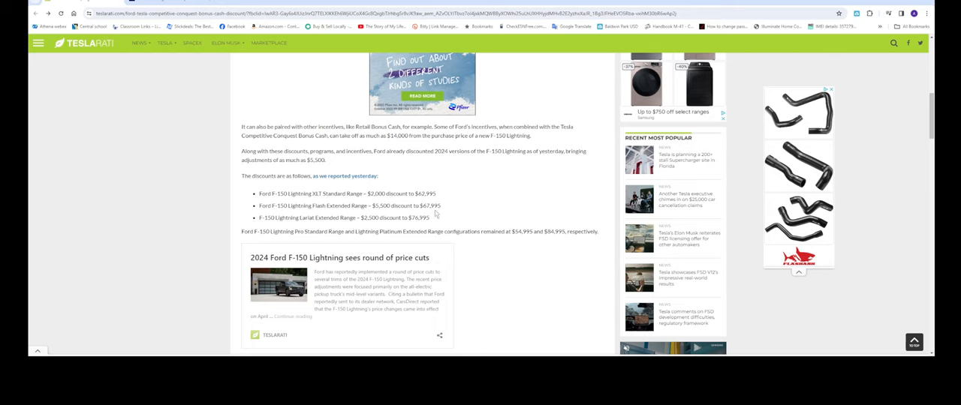
mouse_move(290, 249)
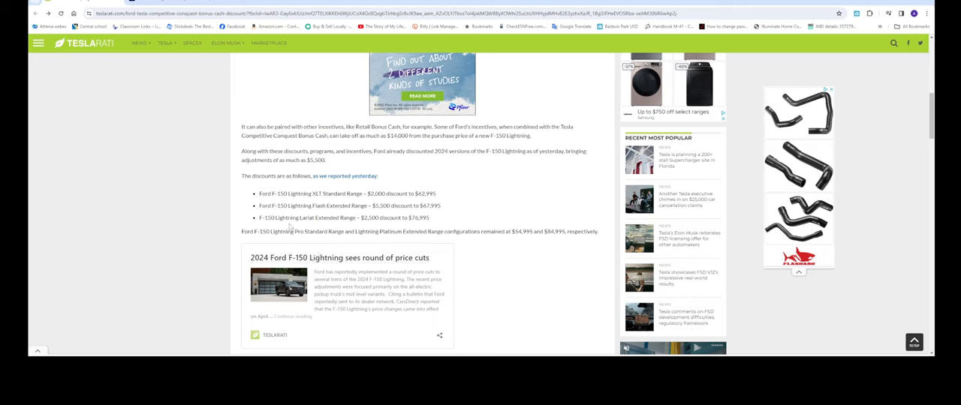
mouse_move(339, 229)
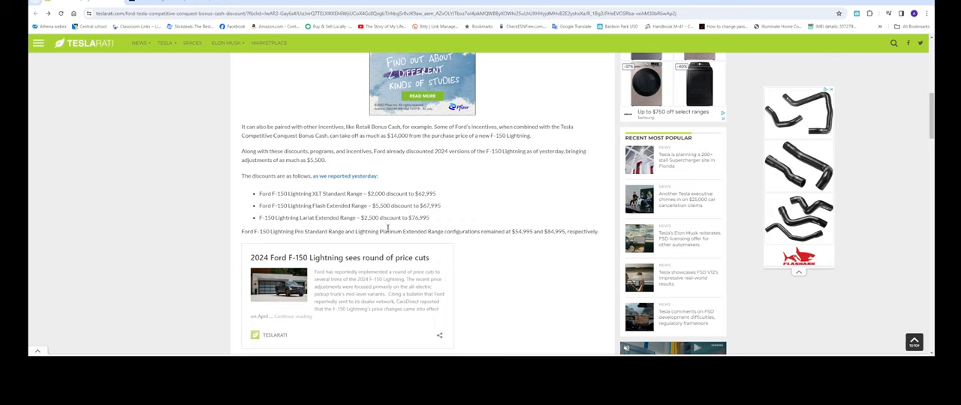
mouse_move(445, 238)
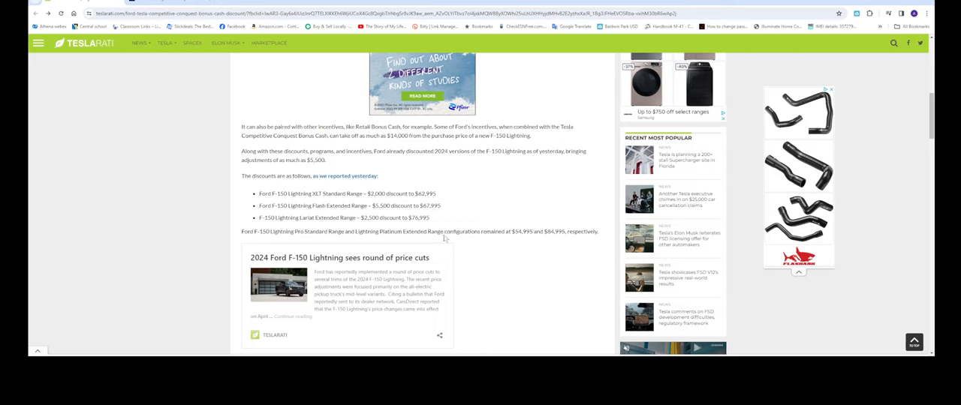
mouse_move(518, 315)
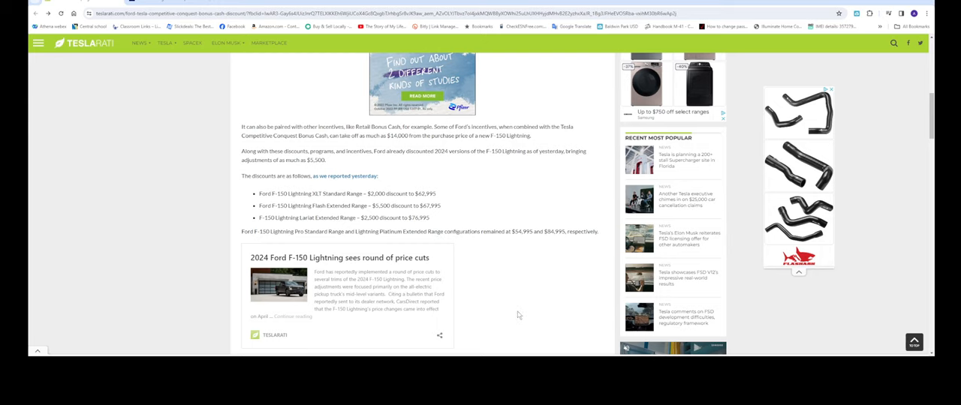
scroll("down", 3)
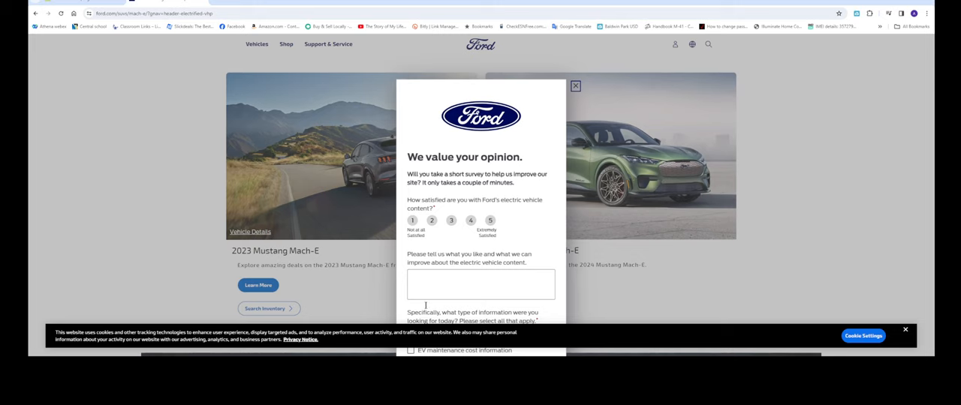
Step: Dismiss Ford's feedback survey to reveal the 2023 and 2024 Mach-E options
left_click(576, 86)
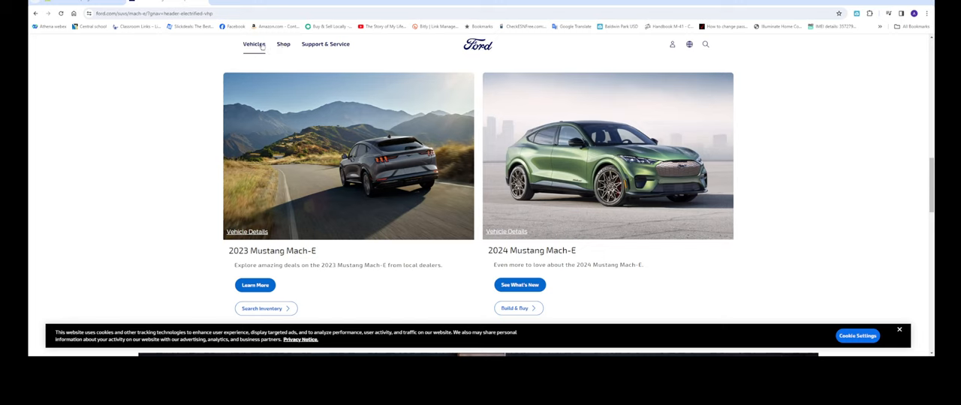
Step: Choose the F-150 Lightning tile from Ford's Vehicles menu
left_click(253, 43)
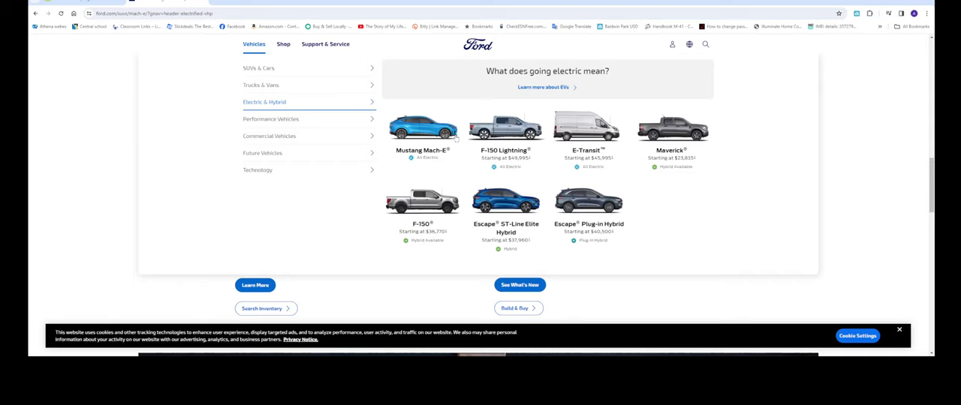
mouse_move(527, 119)
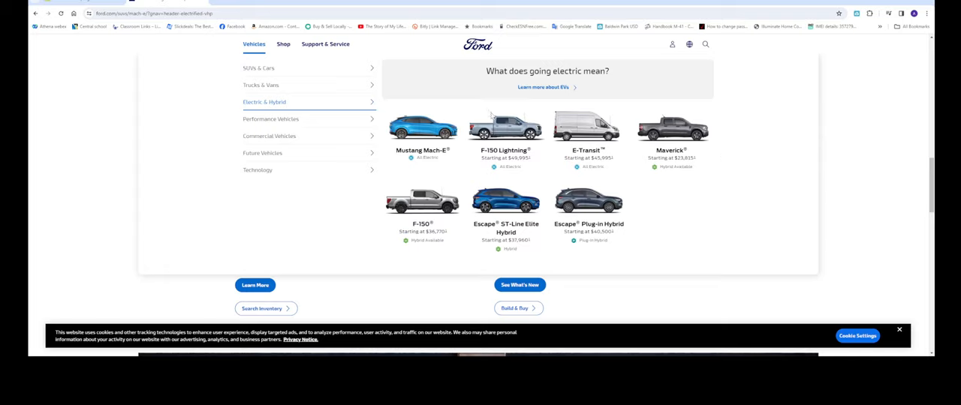
left_click(506, 127)
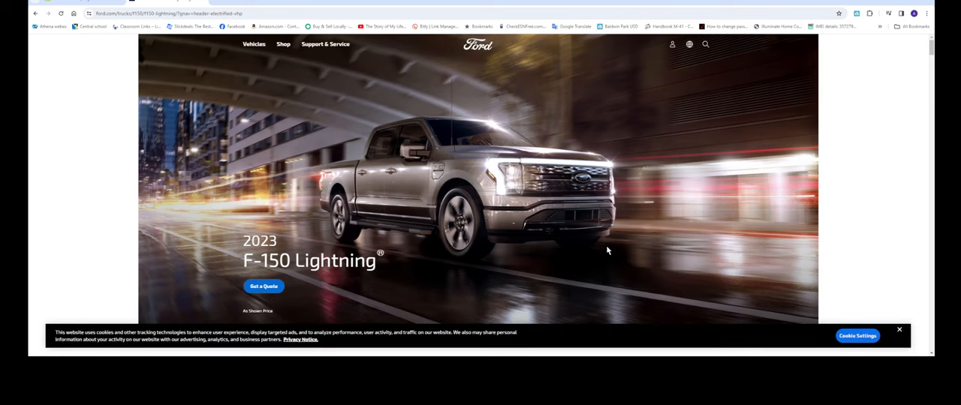
mouse_move(675, 202)
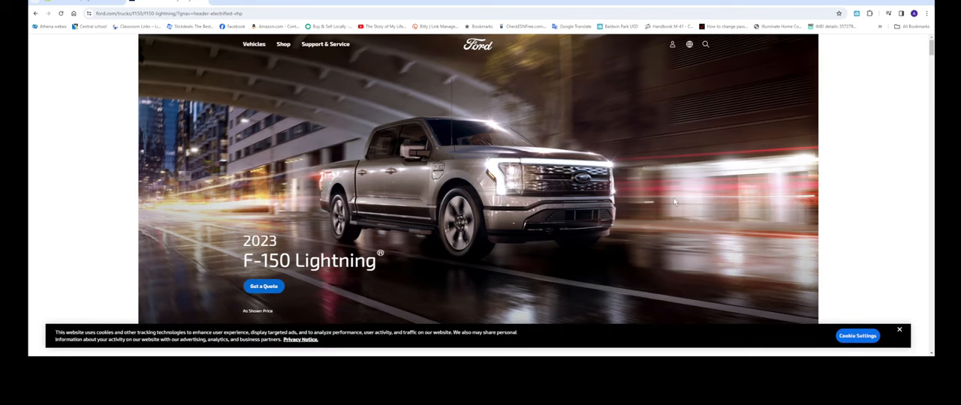
Step: Scroll to the Lightning summary: $49,995 start, 320-mile range, sub-4-second 0-60, $635/month lease
scroll("down", 3)
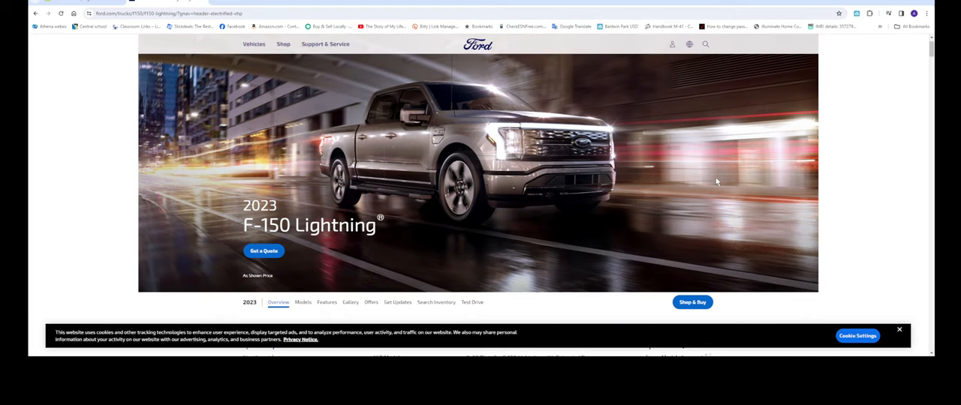
mouse_move(708, 170)
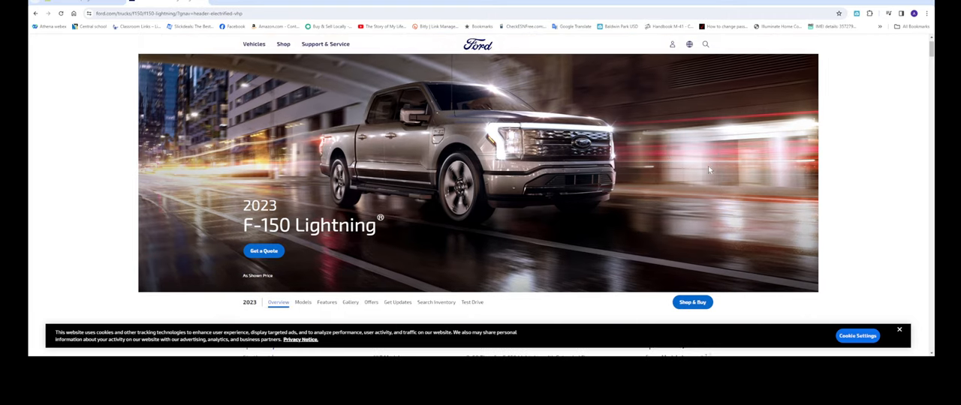
mouse_move(706, 155)
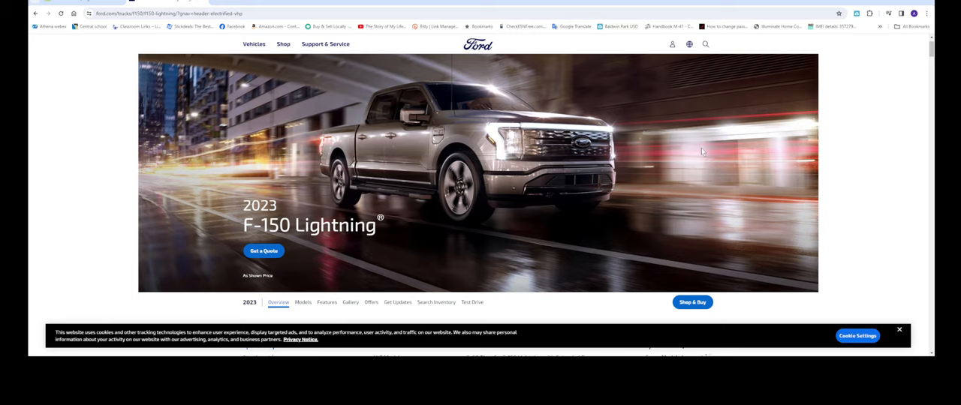
scroll("down", 3)
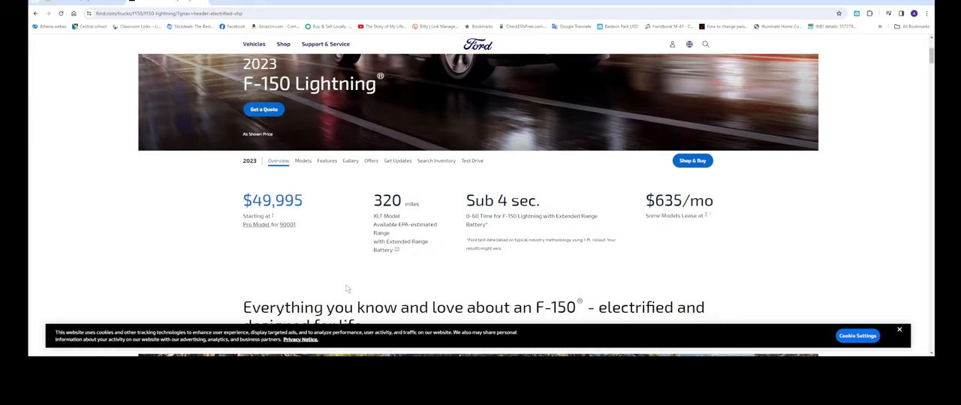
mouse_move(313, 227)
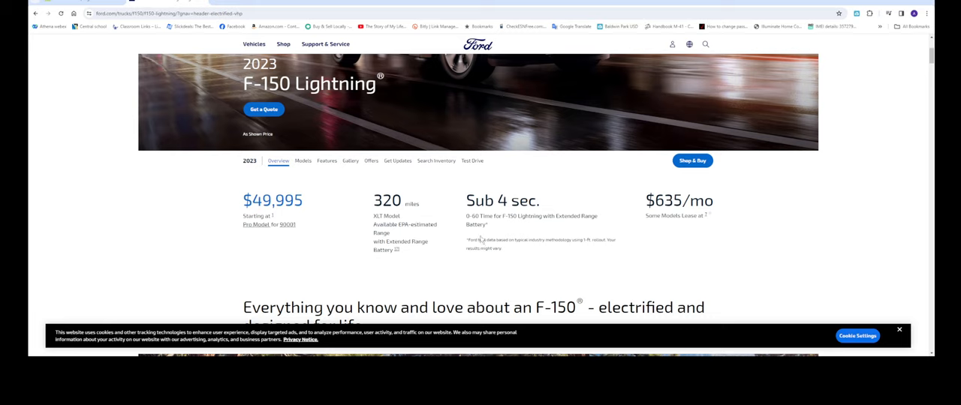
Step: Read Lightning trim prices, $49,995 Pro to $91,995 Platinum, then go back to the Mach-E page
scroll("down", 3)
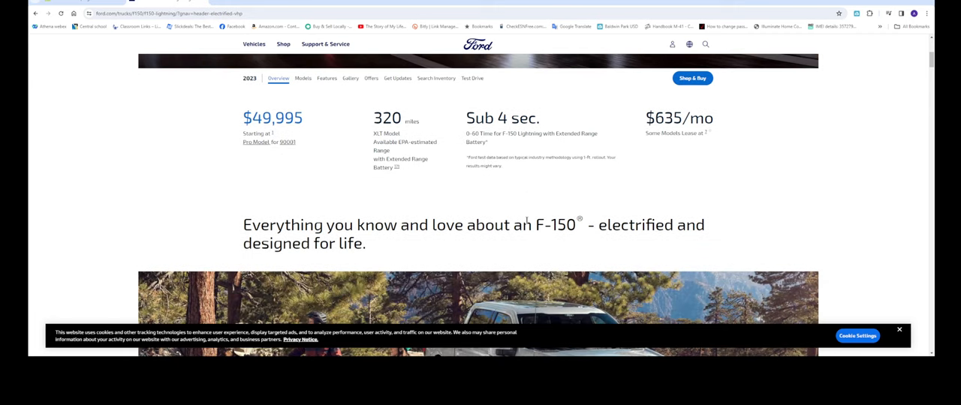
scroll("down", 3)
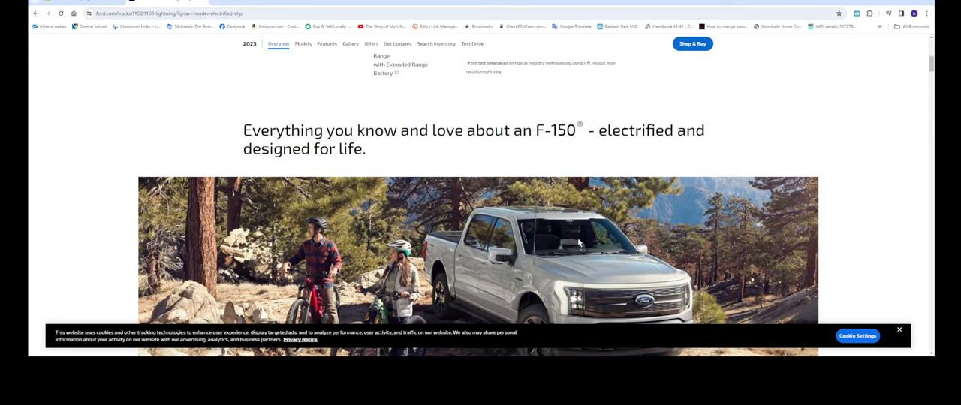
scroll("down", 3)
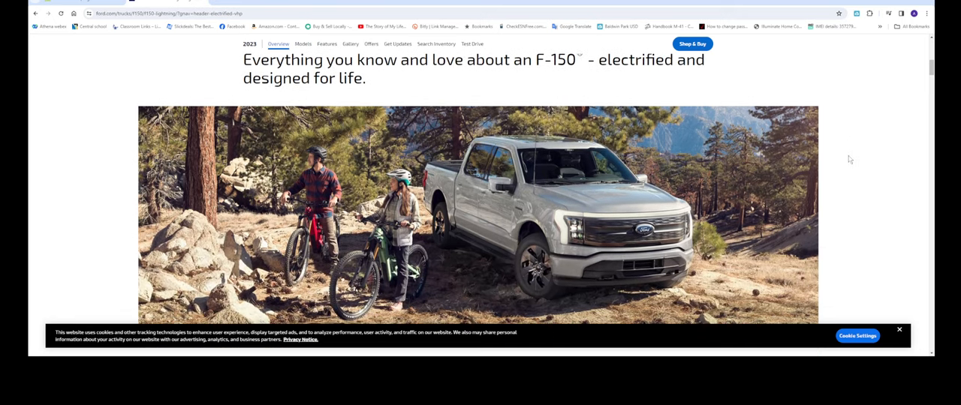
scroll("down", 3)
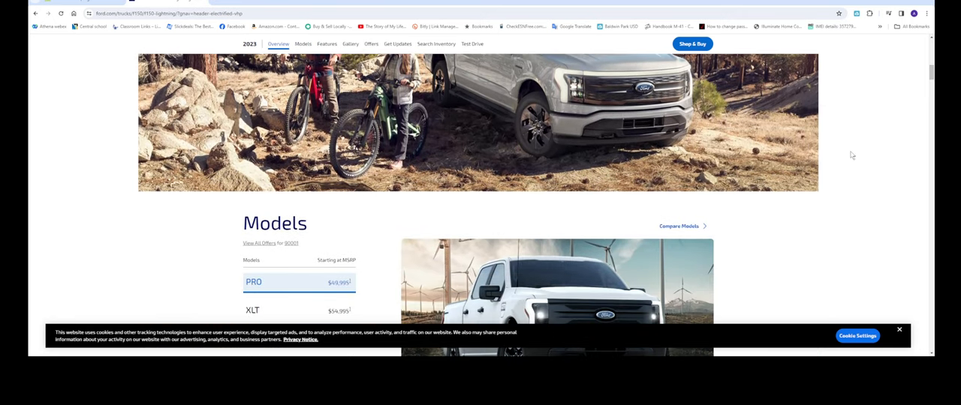
scroll("down", 3)
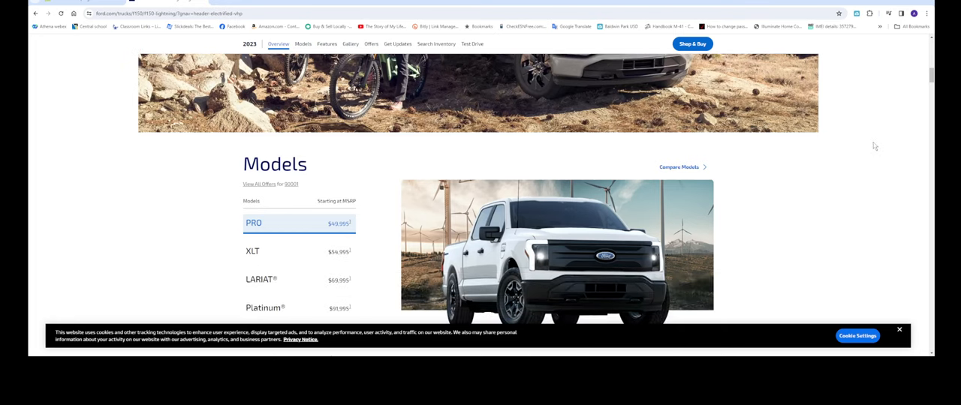
scroll("down", 3)
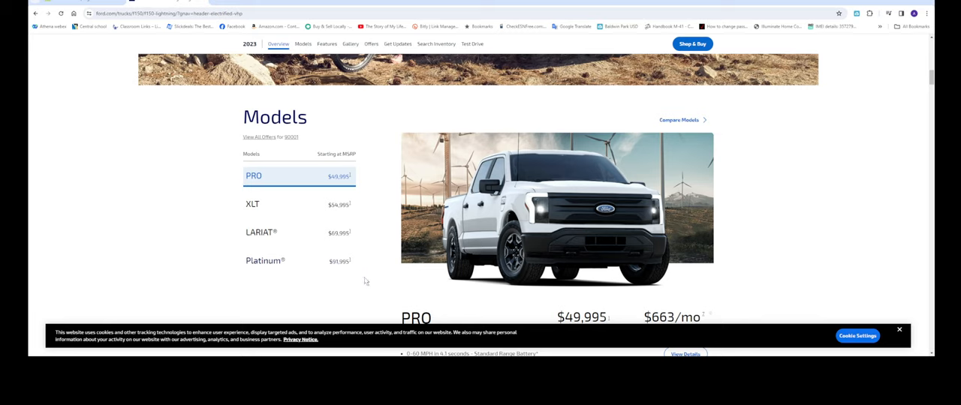
mouse_move(378, 277)
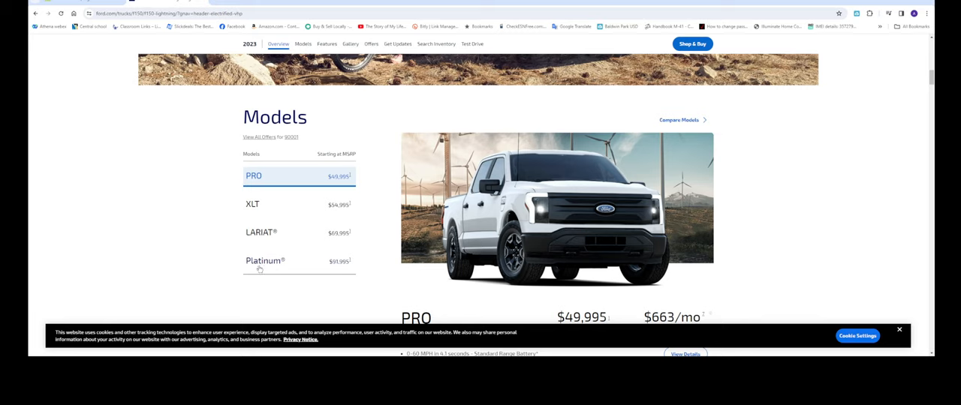
mouse_move(833, 226)
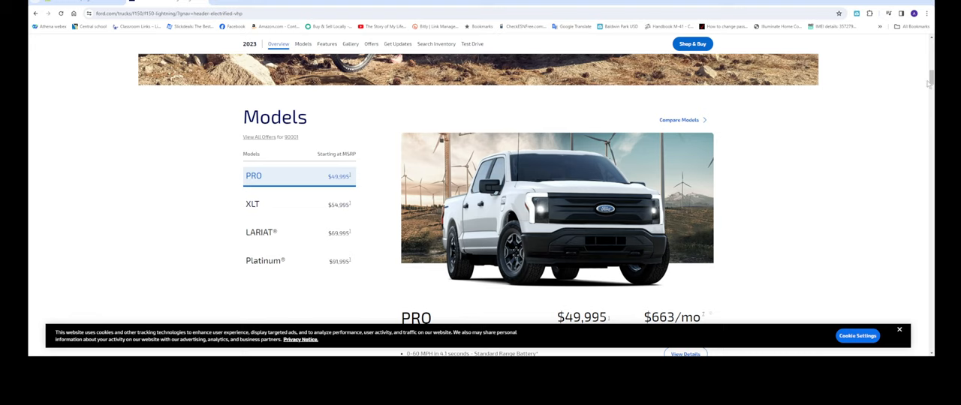
scroll("up", 3)
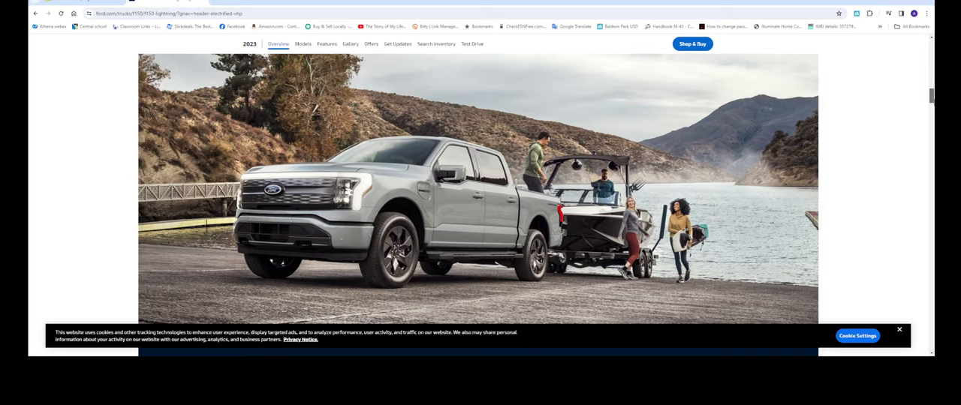
scroll("down", 3)
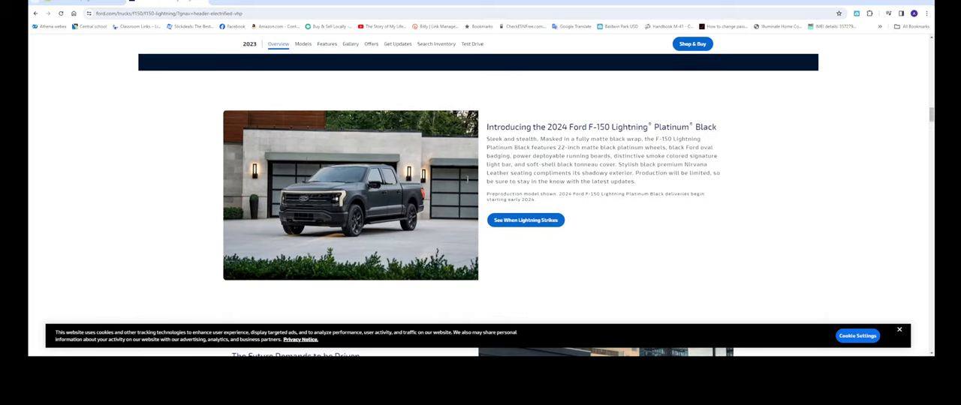
left_click(34, 13)
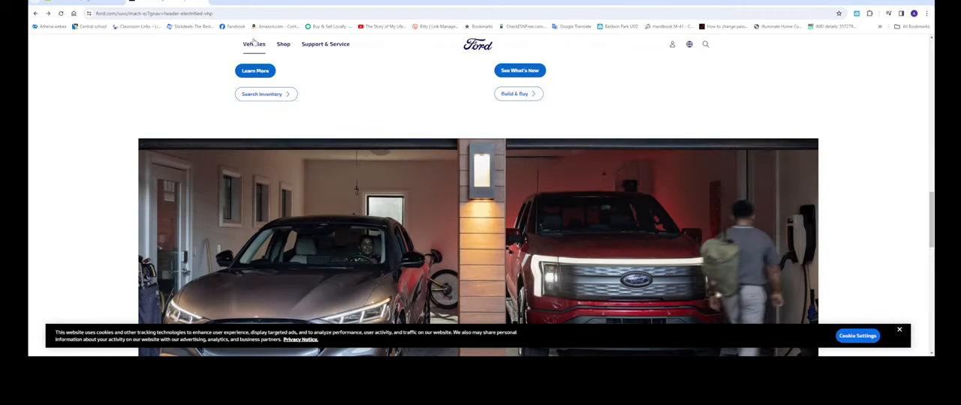
Step: Open Mustang Mach-E via Vehicles > Electric & Hybrid and scroll to the 2023/2024 model cards
left_click(253, 44)
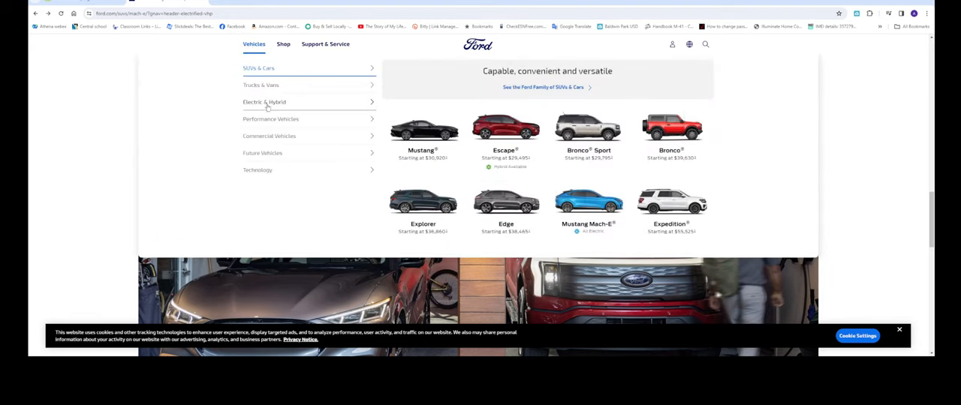
left_click(264, 102)
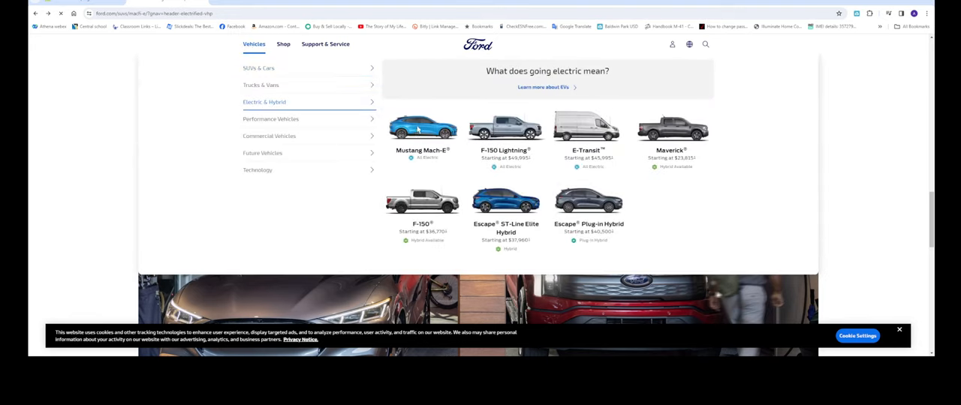
left_click(422, 126)
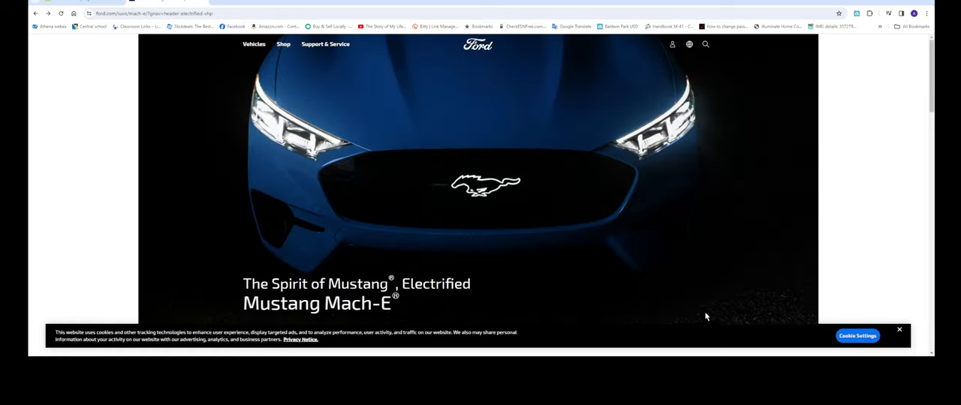
scroll("down", 3)
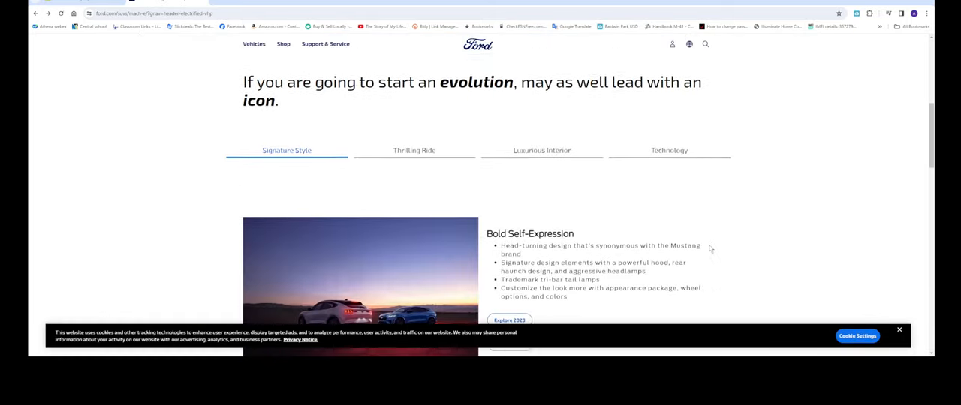
scroll("down", 3)
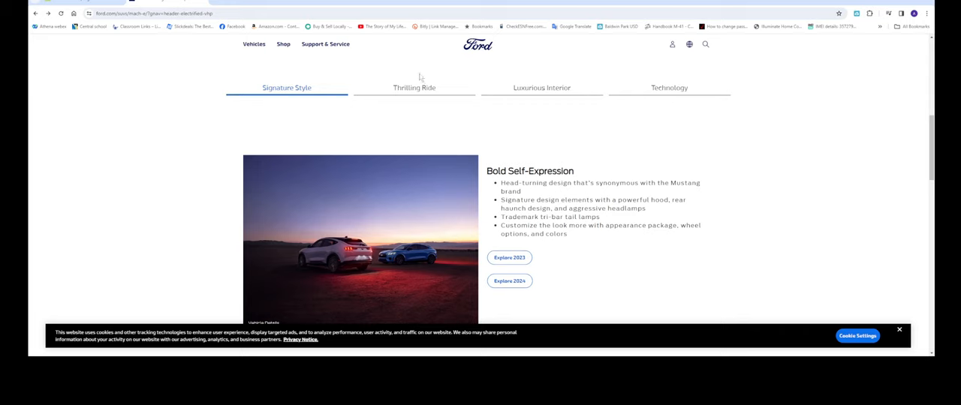
scroll("down", 3)
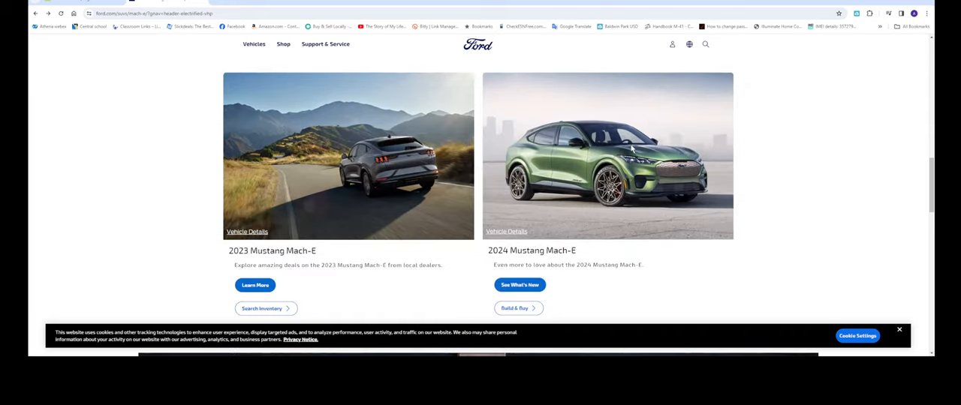
mouse_move(336, 229)
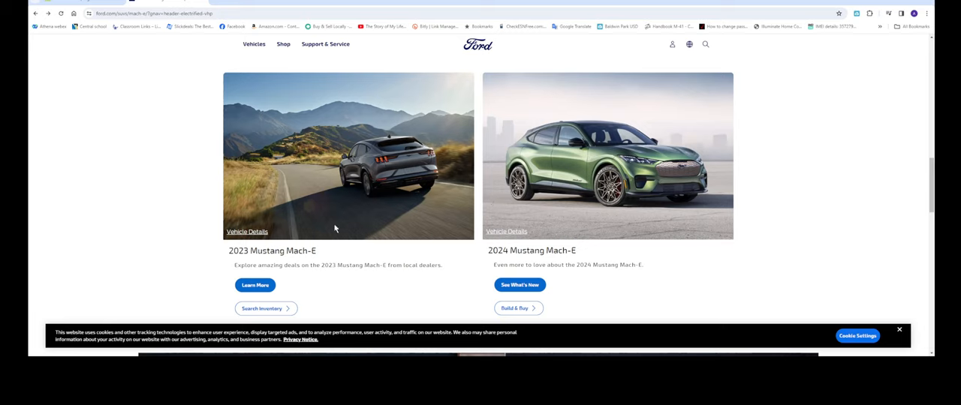
mouse_move(592, 260)
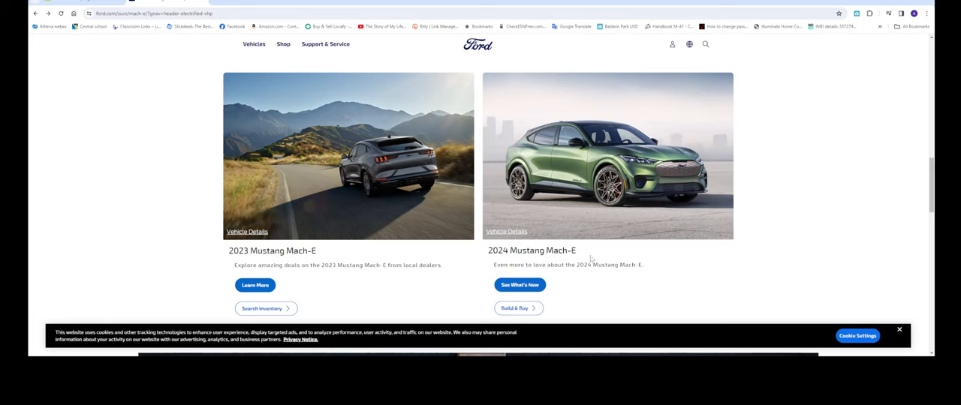
mouse_move(667, 187)
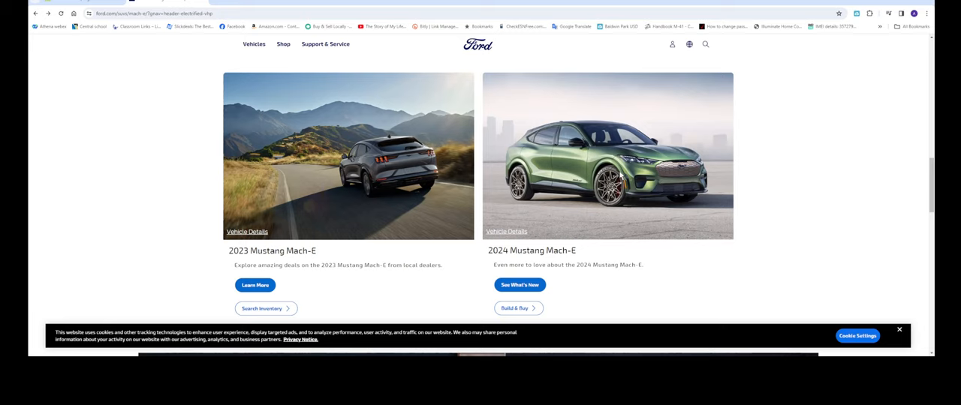
mouse_move(669, 199)
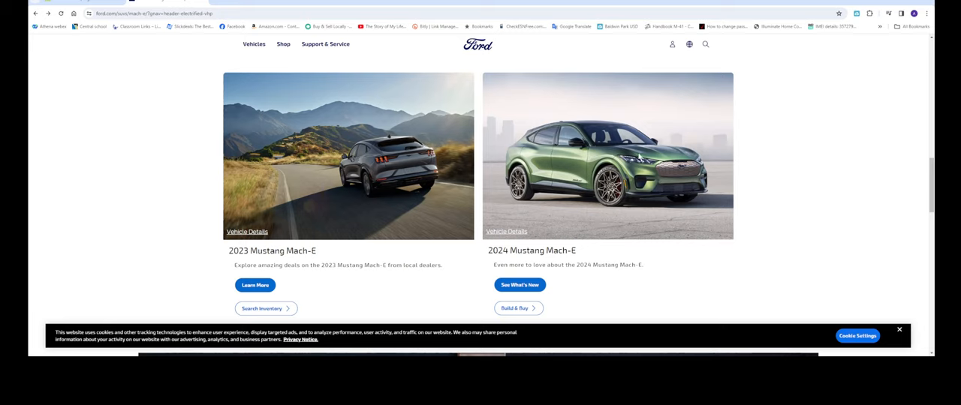
Step: Scroll the Mach-E page through the EV performance section and back to the 2024 model
scroll("down", 3)
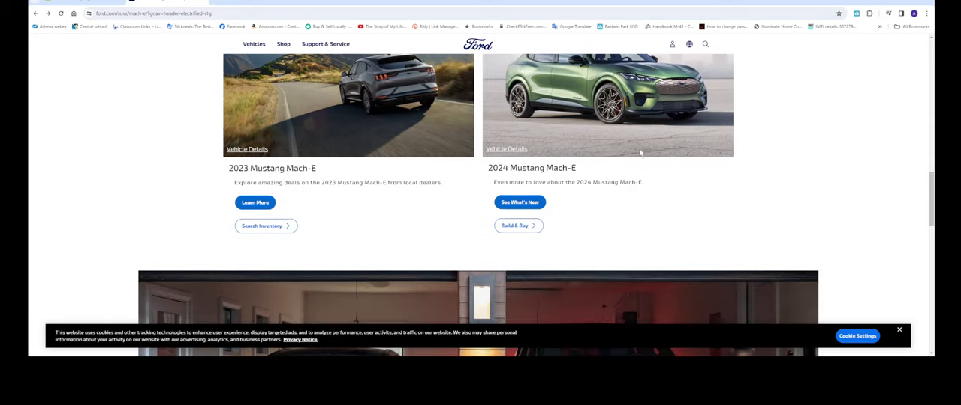
scroll("down", 3)
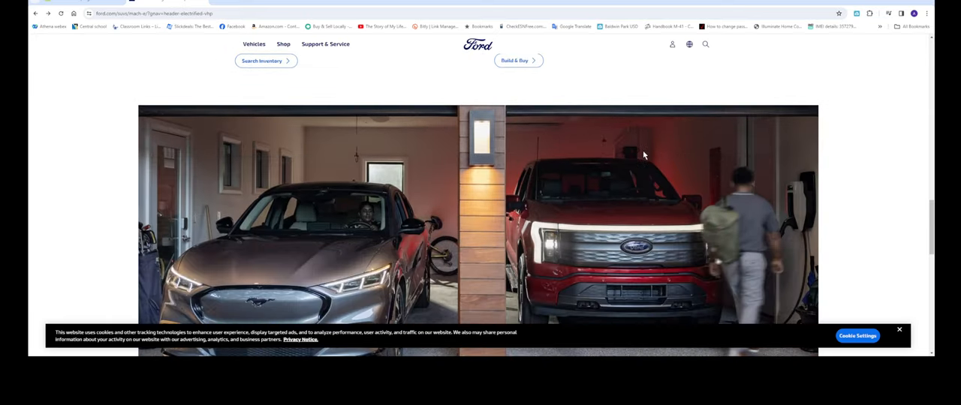
scroll("down", 3)
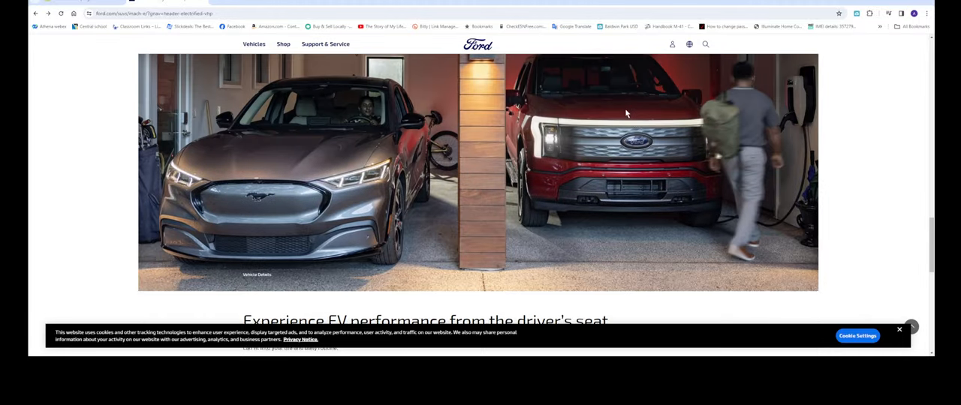
scroll("down", 3)
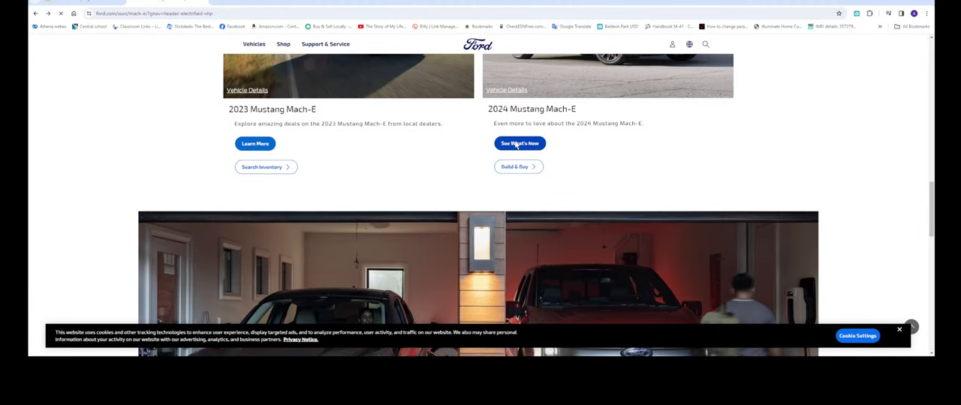
Step: Open the 2024 Mach-E page and scroll past $39,995, 320-mile, $579/mo figures to the trims
left_click(520, 143)
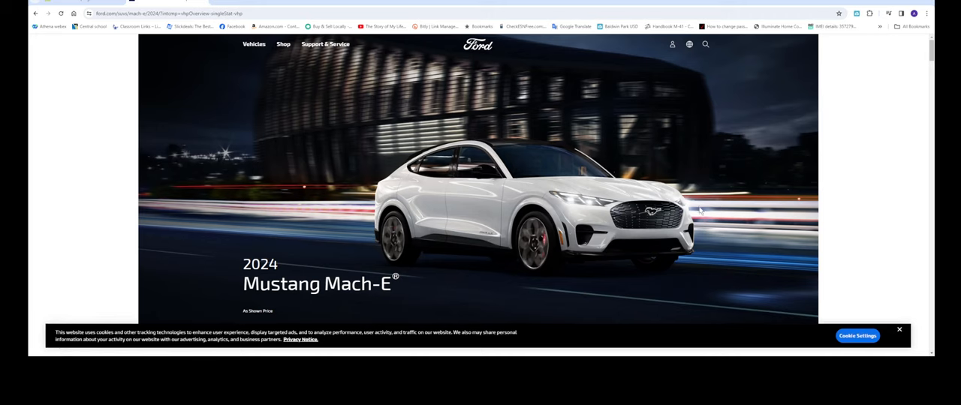
scroll("down", 3)
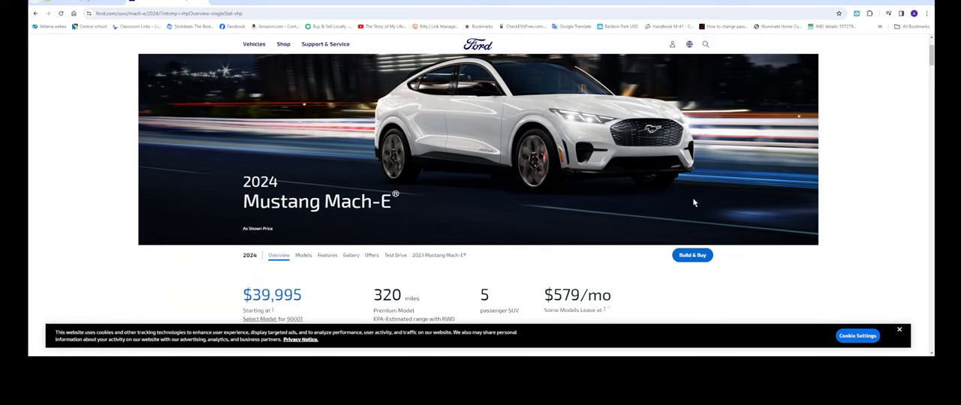
scroll("down", 3)
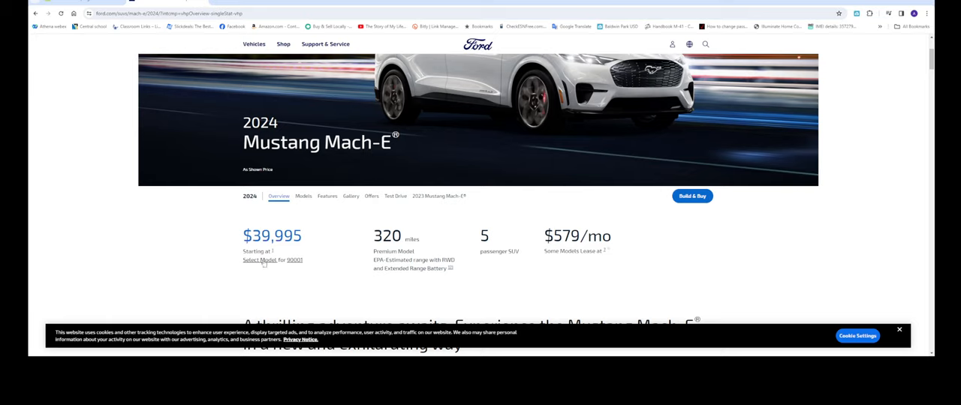
mouse_move(365, 274)
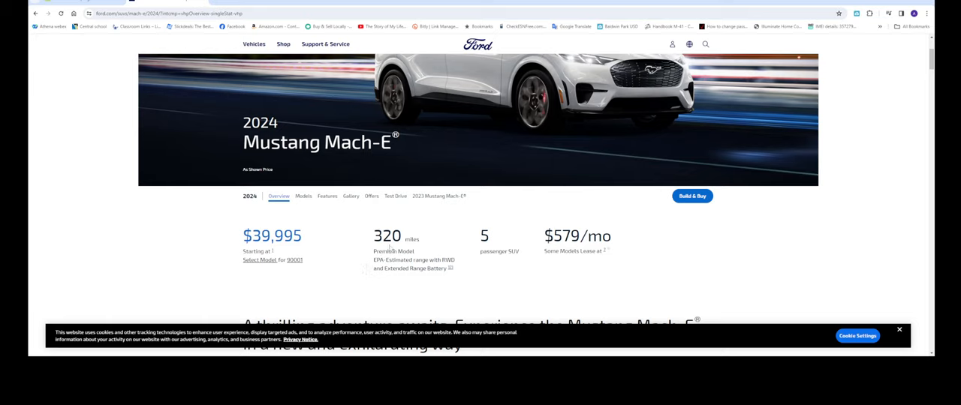
mouse_move(484, 252)
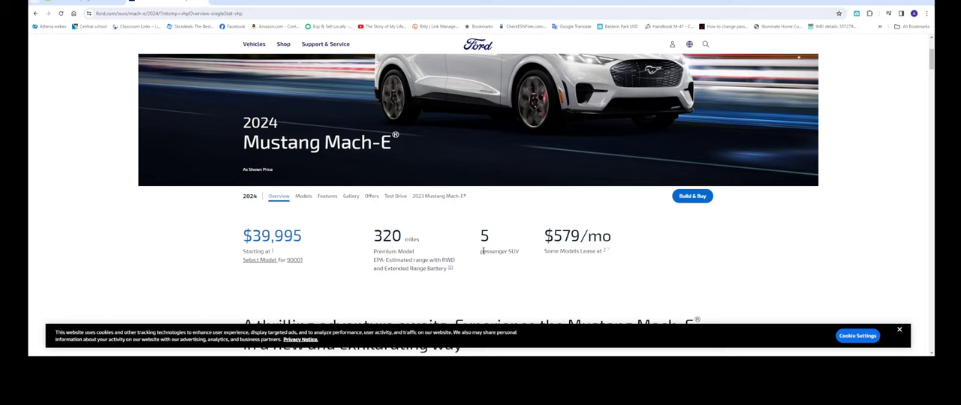
mouse_move(568, 249)
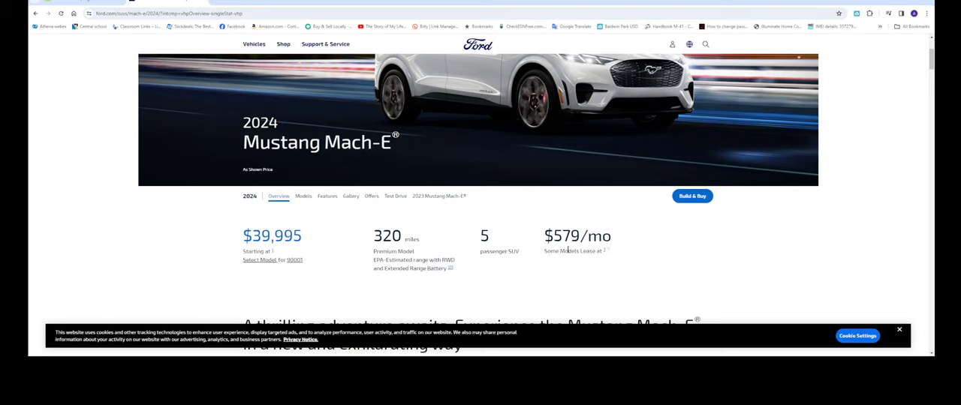
scroll("down", 3)
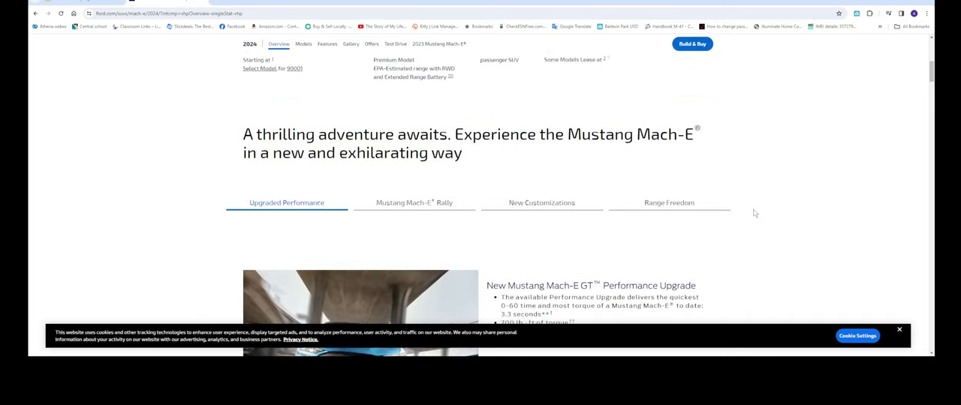
scroll("down", 3)
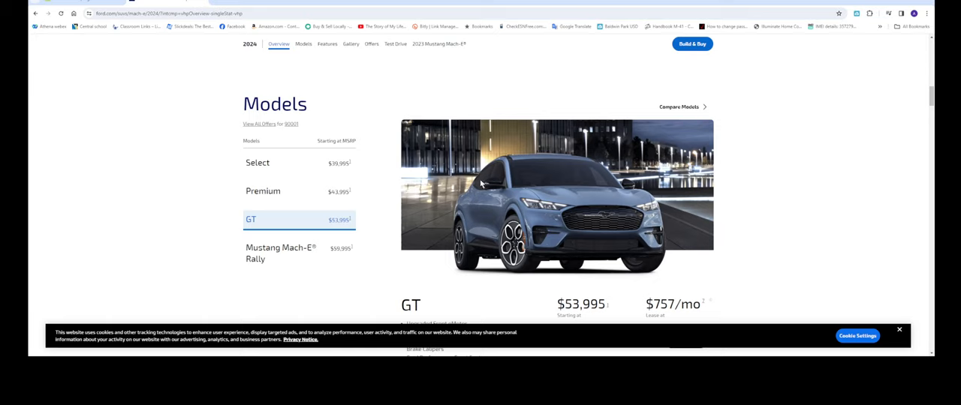
mouse_move(214, 192)
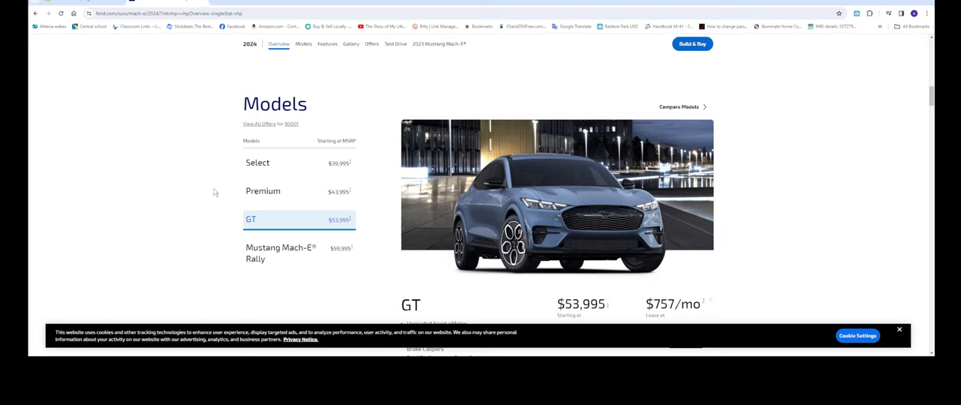
mouse_move(289, 228)
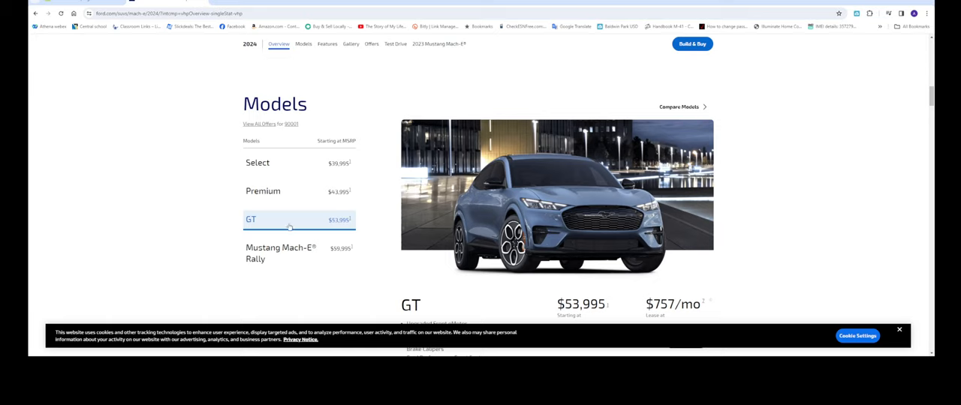
mouse_move(271, 201)
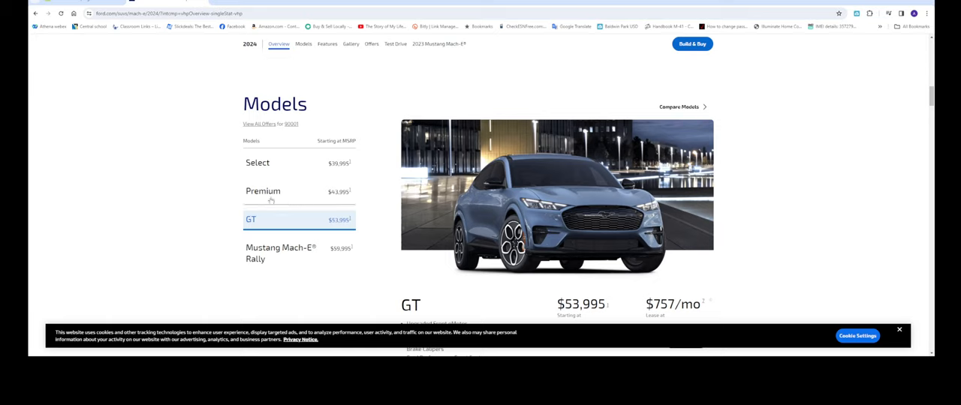
mouse_move(362, 199)
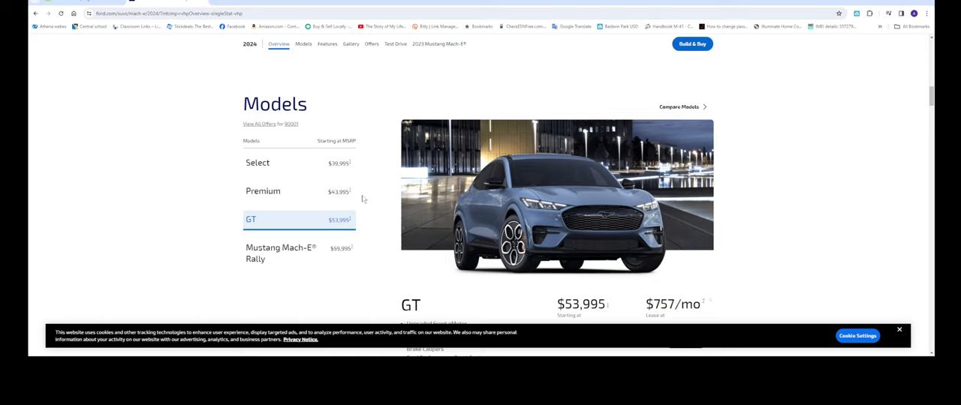
mouse_move(372, 223)
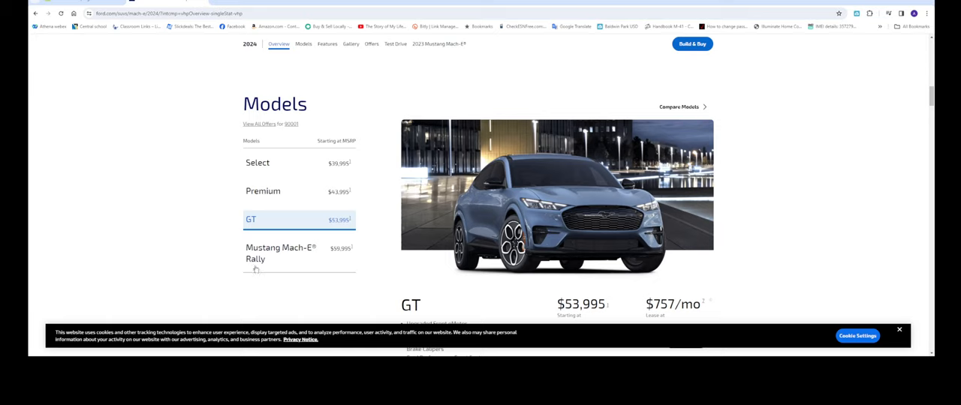
mouse_move(355, 254)
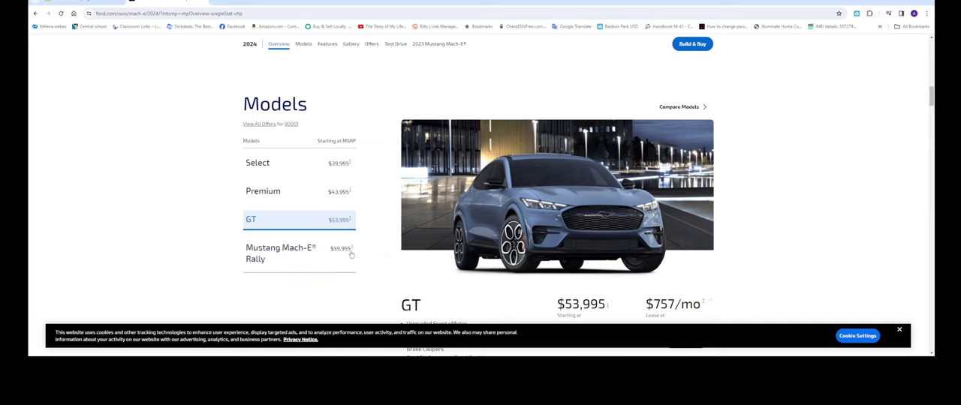
mouse_move(671, 230)
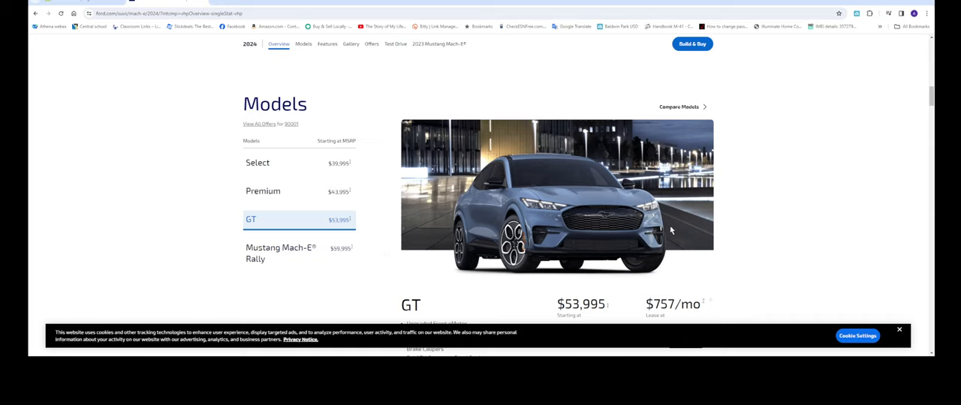
Step: Read the 2024 Mach-E trims, Select to Rally, and the GT's $53,995 price and features
scroll("down", 3)
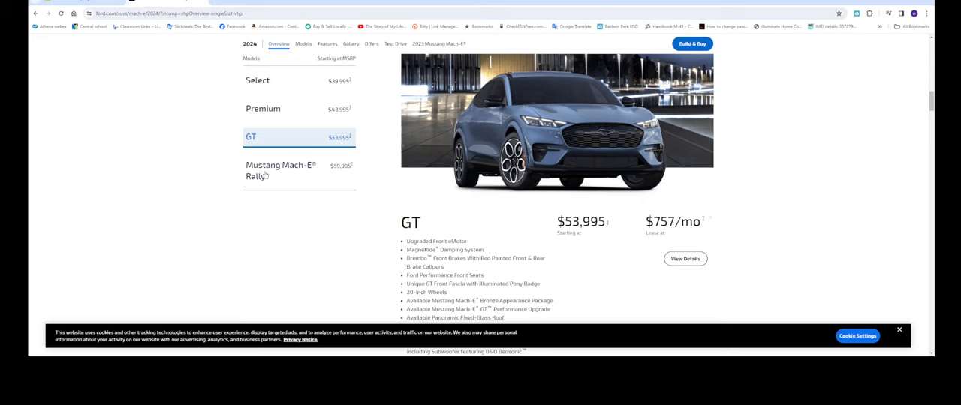
scroll("down", 3)
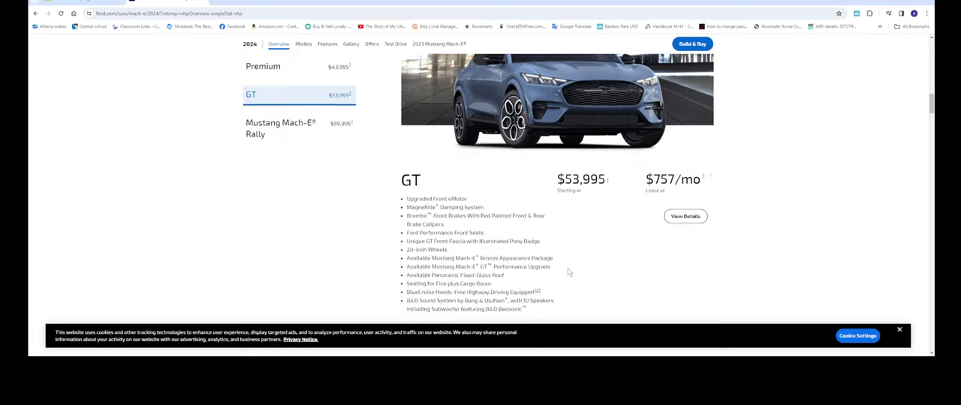
scroll("down", 3)
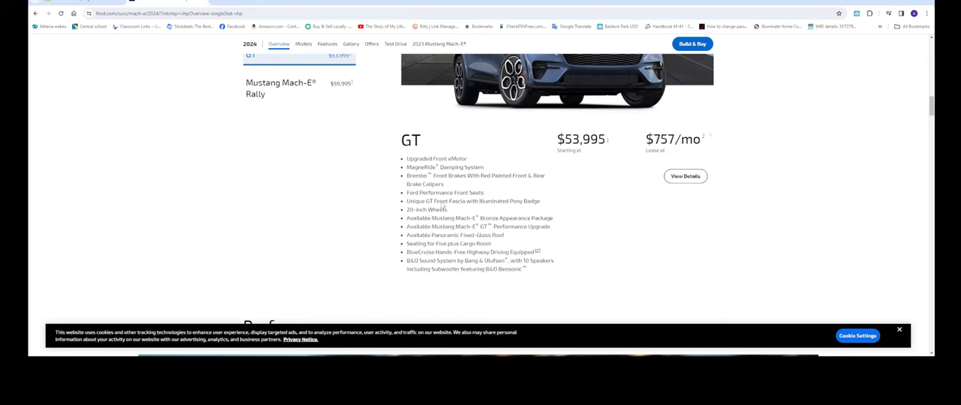
scroll("up", 3)
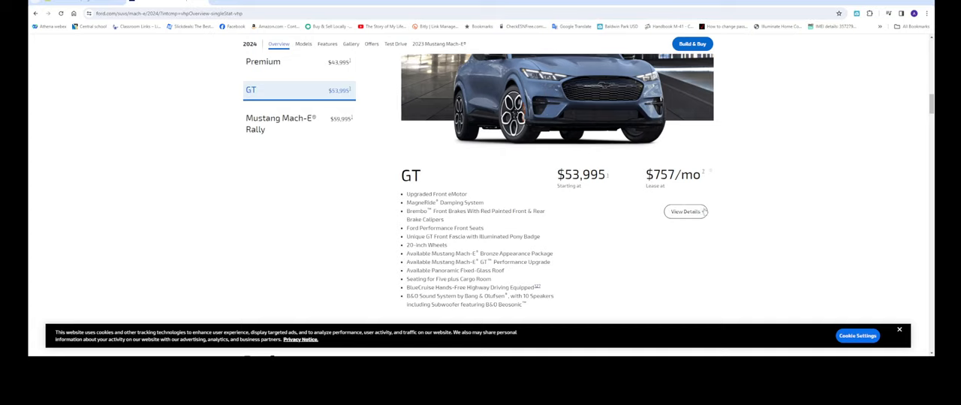
scroll("down", 3)
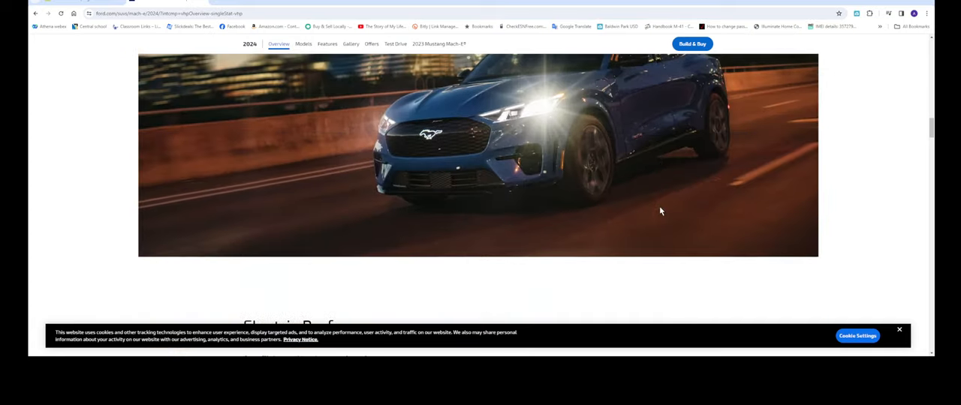
Step: Scroll to the Mach-E Electric Performance stats: 320-mile range, 3.3-second 0-60, three drive modes
scroll("down", 3)
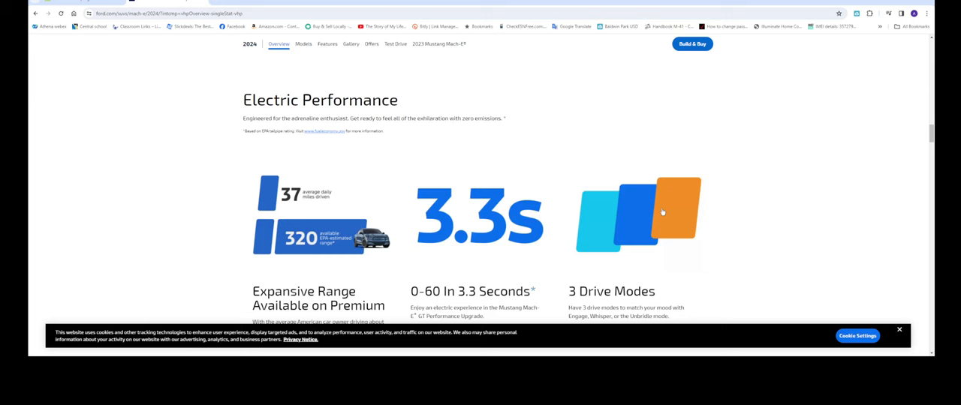
scroll("down", 3)
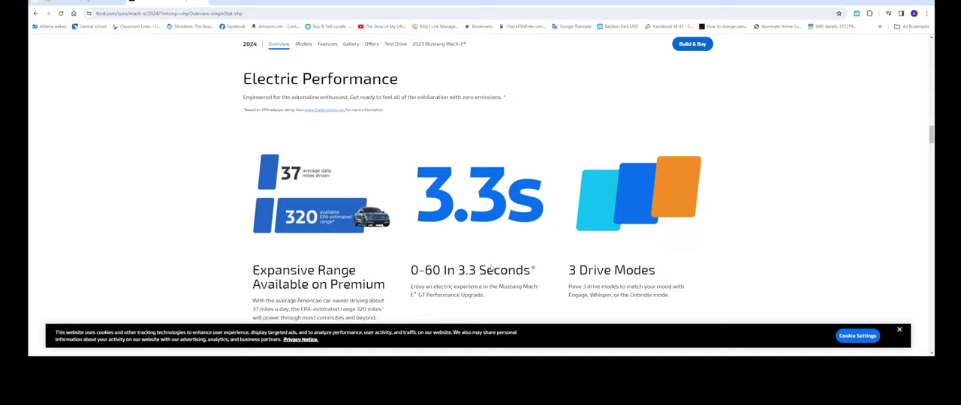
mouse_move(911, 226)
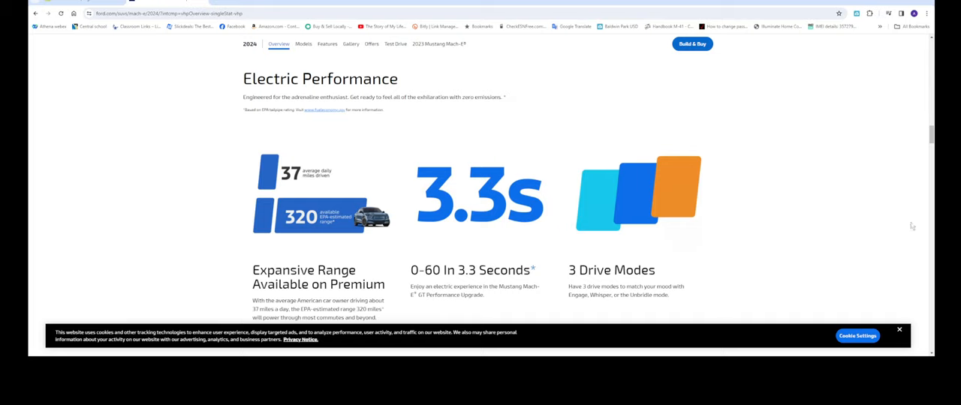
scroll("down", 3)
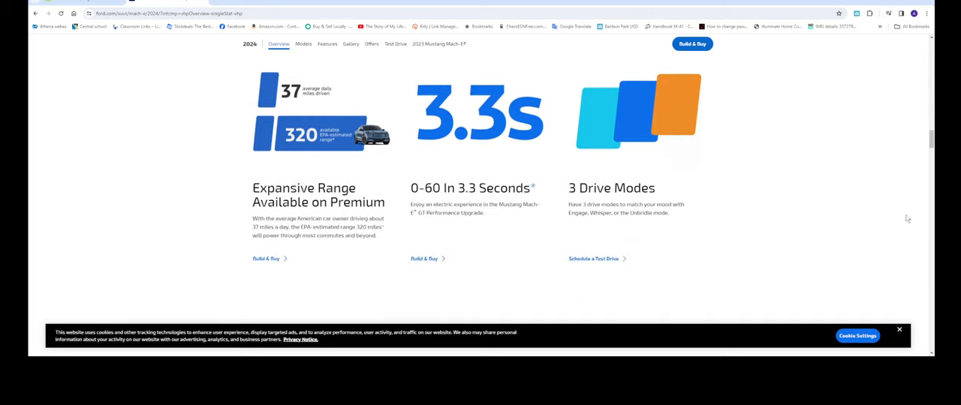
scroll("down", 3)
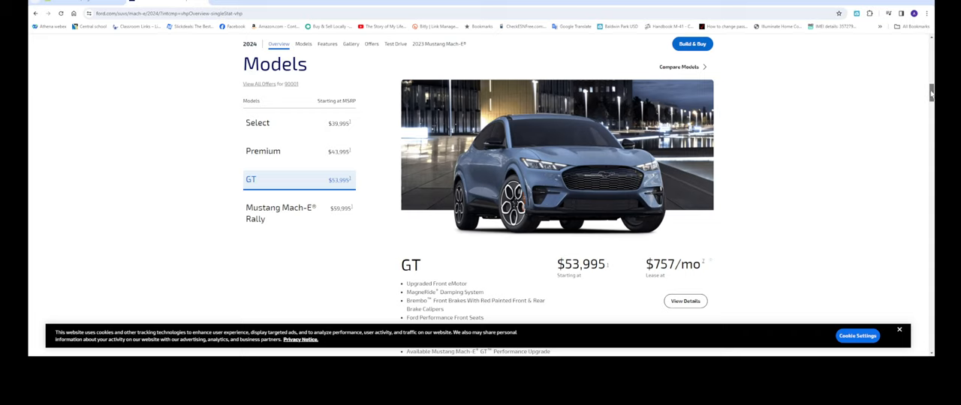
scroll("down", 3)
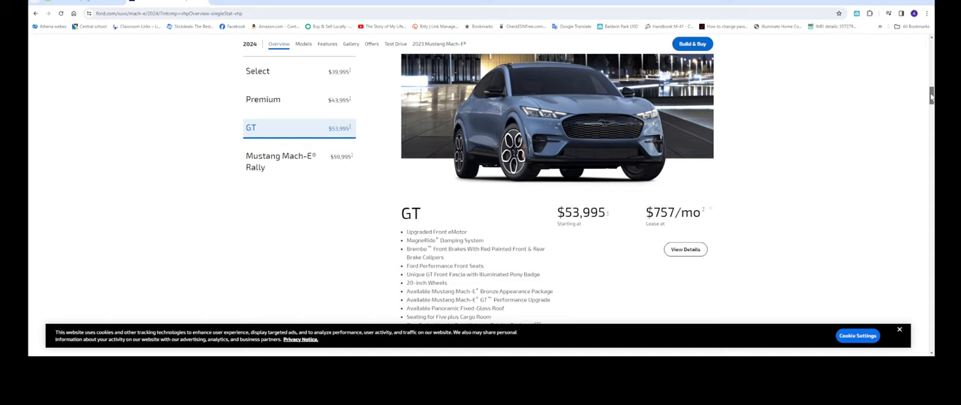
scroll("up", 3)
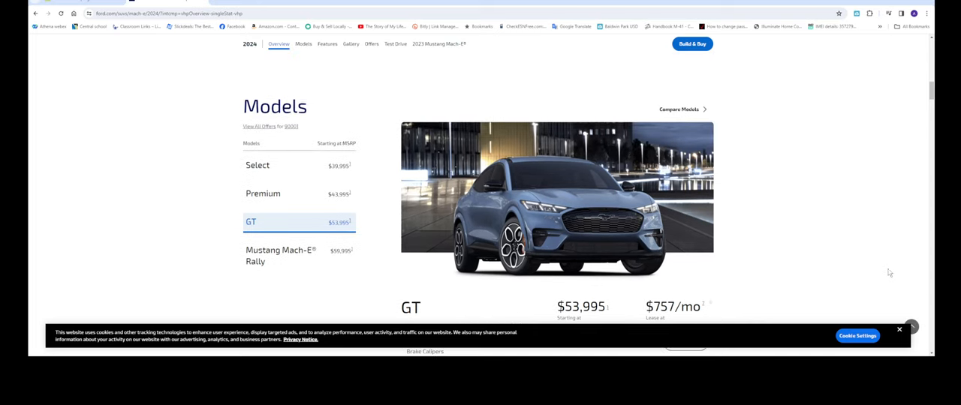